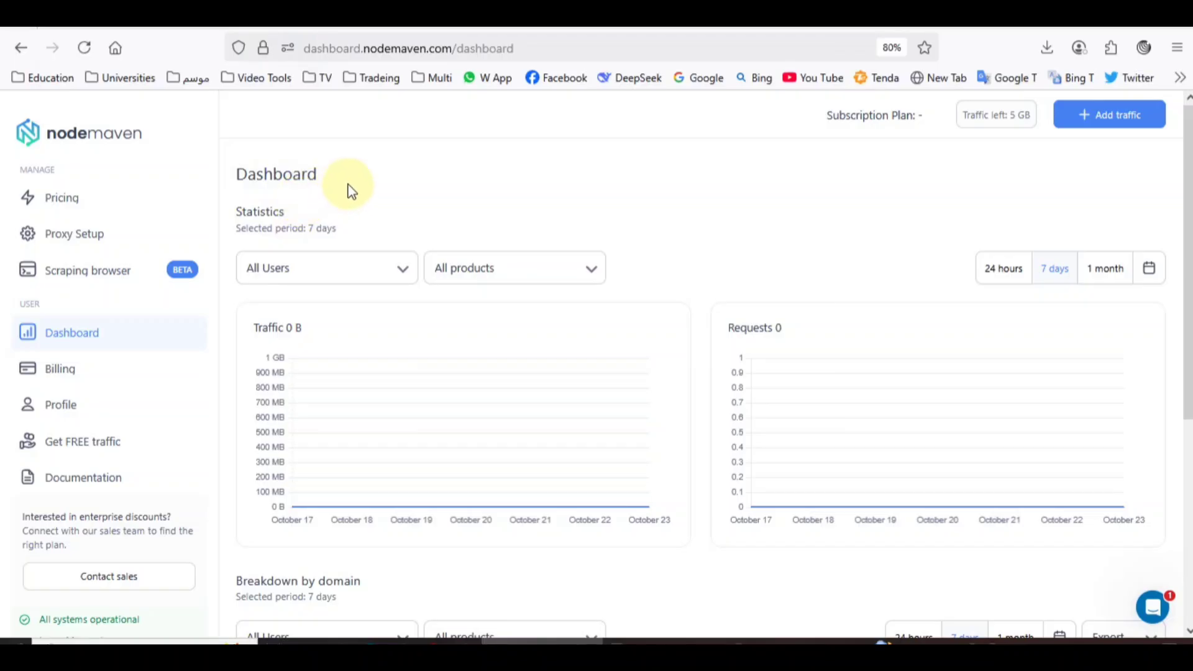
mouse_move(343, 199)
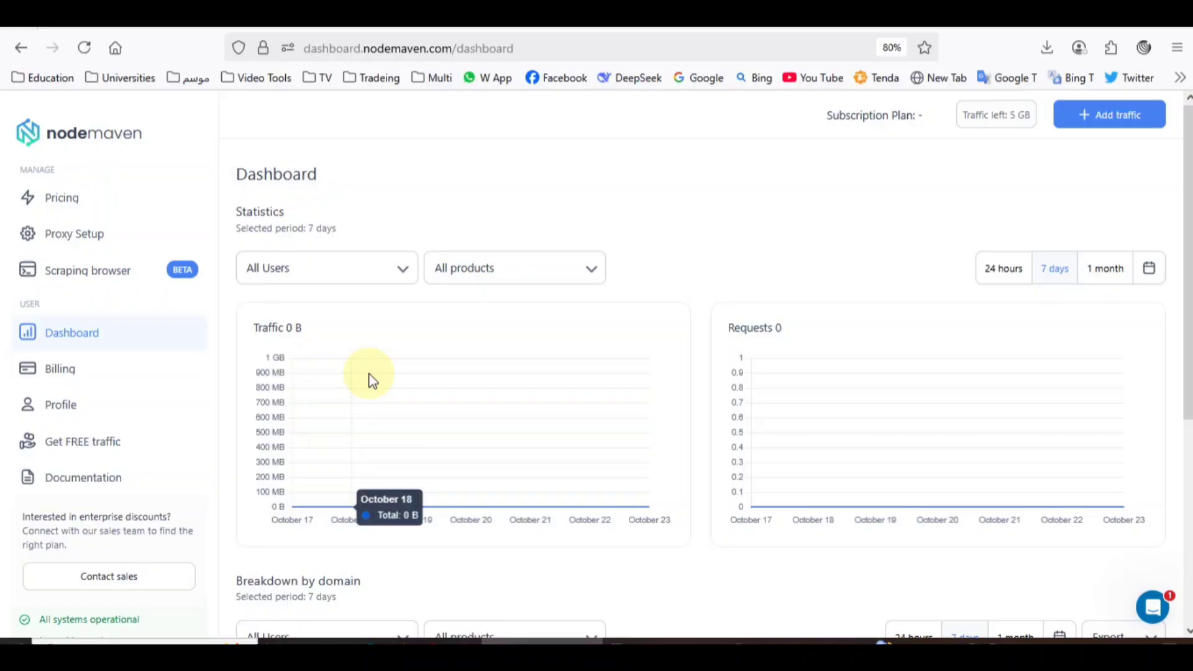
mouse_move(106, 221)
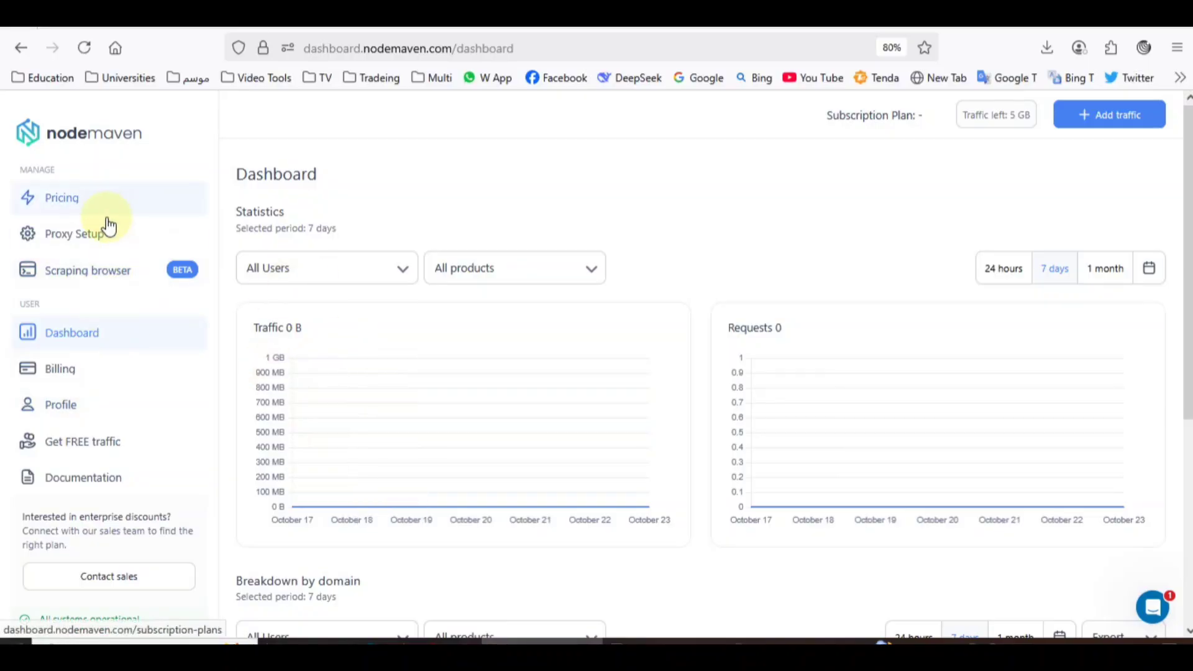
Step: Open NodeMaven's Proxy Setup page and scroll down to the proxy generator
click(74, 234)
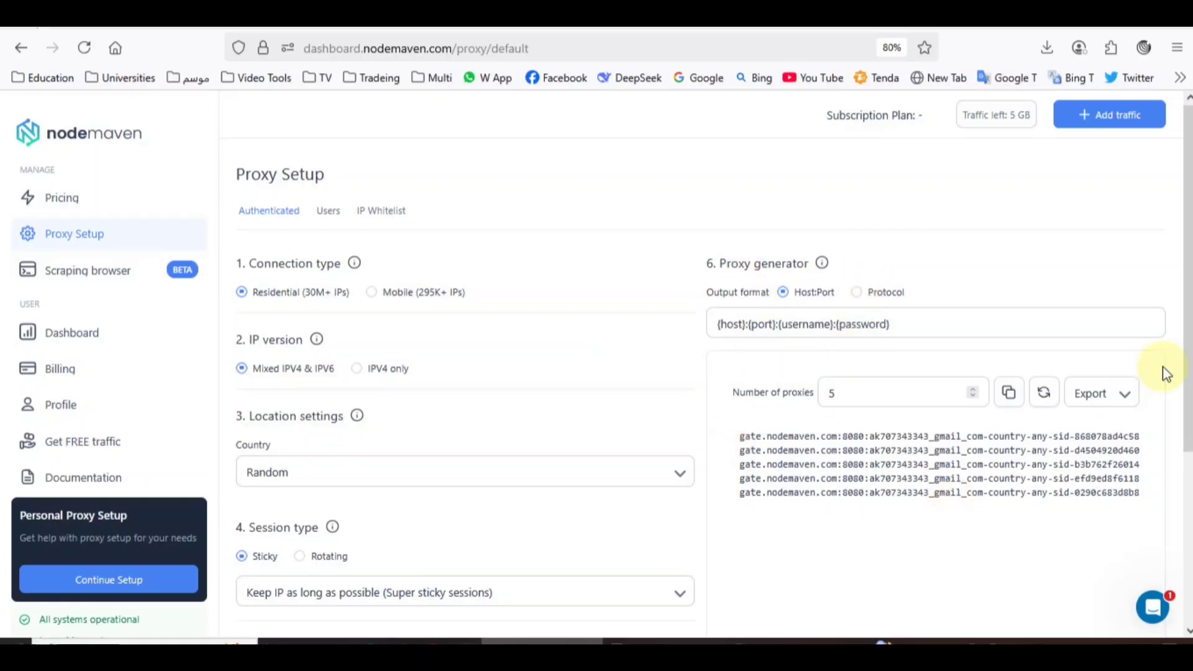
scroll(down, 3)
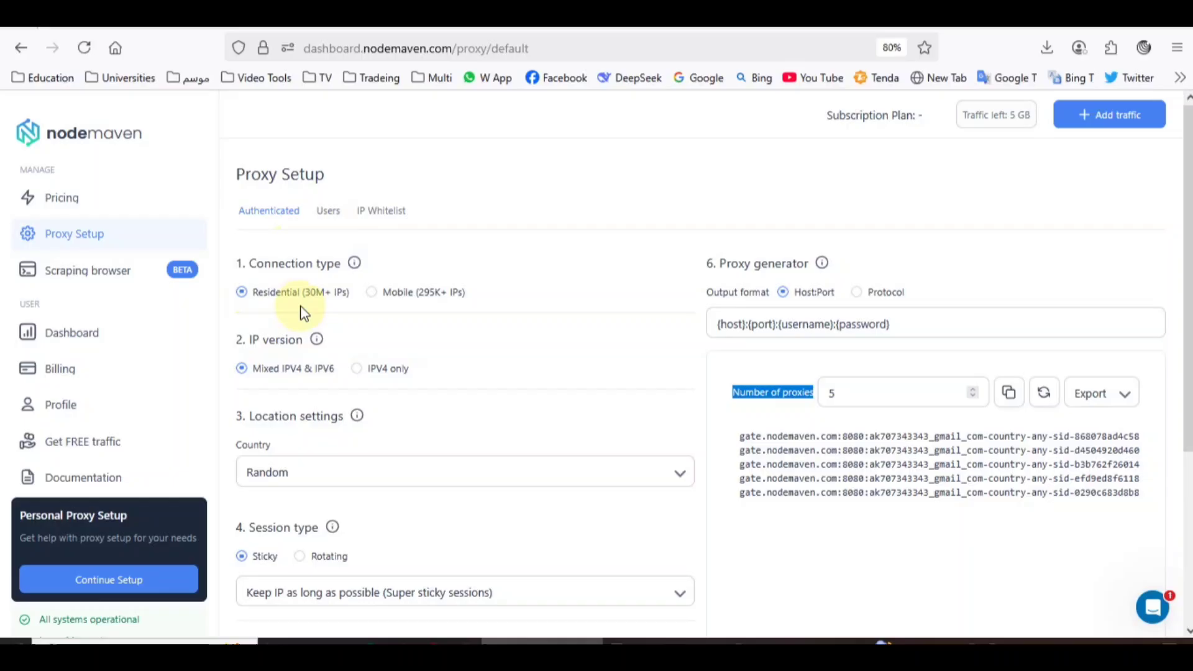
mouse_move(302, 384)
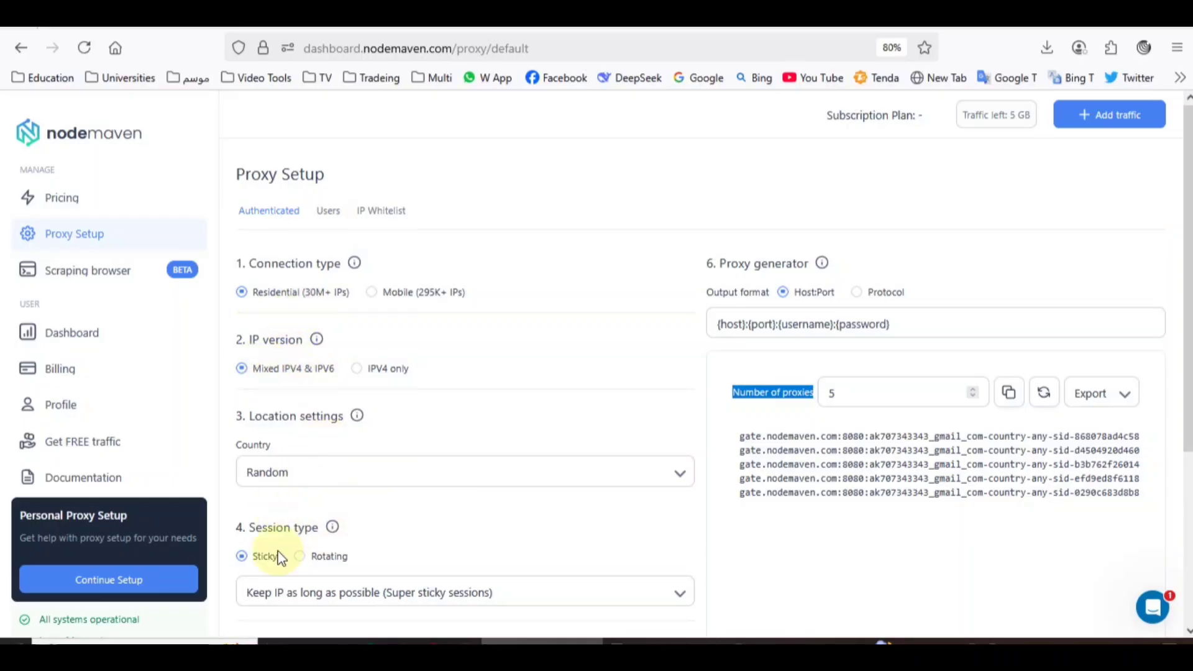
mouse_move(297, 490)
text(30)
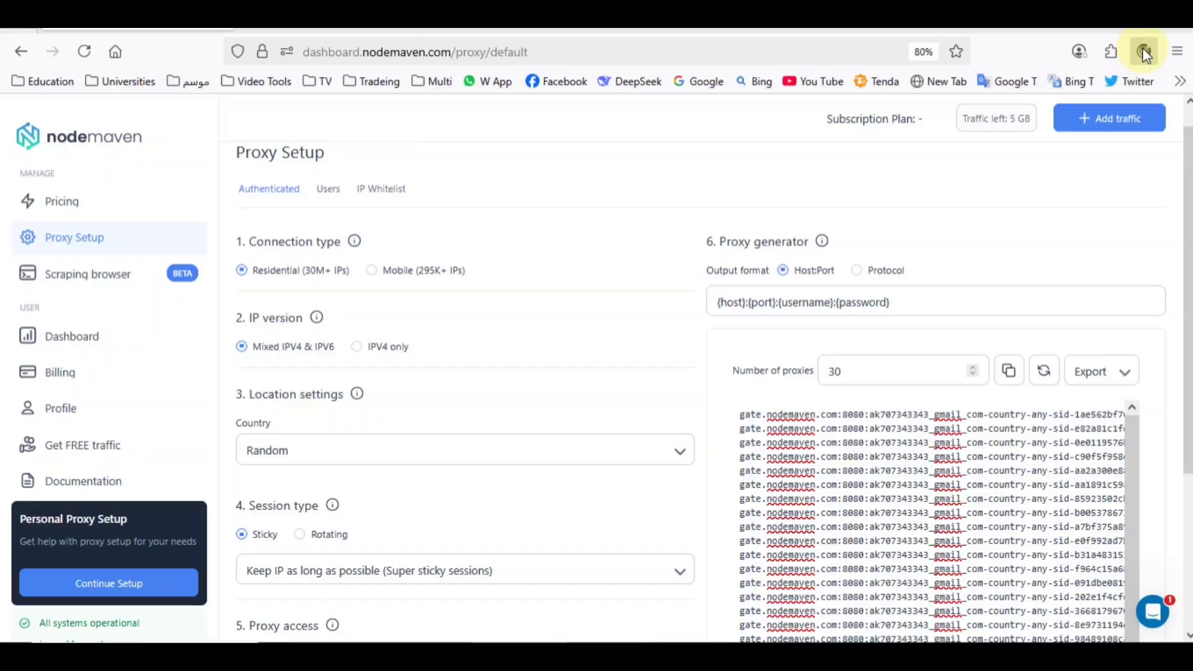
Step: Paste the copied NodeMaven proxies into Pixelscan's Bulk Proxy Checker and run the check
click(1143, 51)
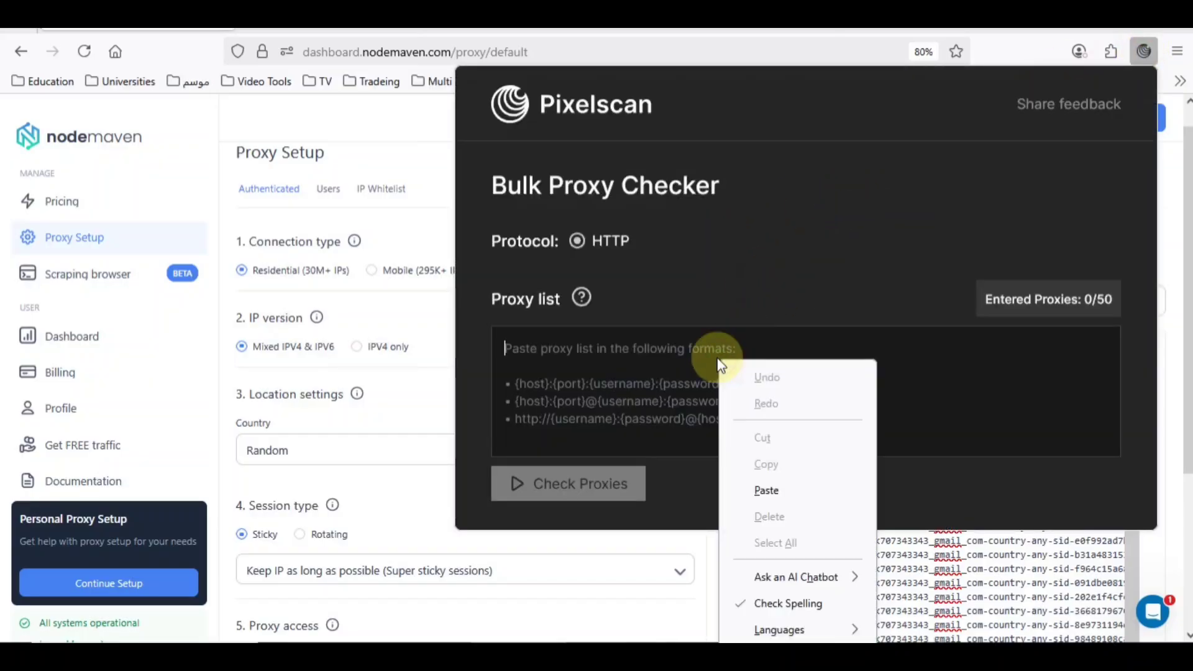
click(765, 490)
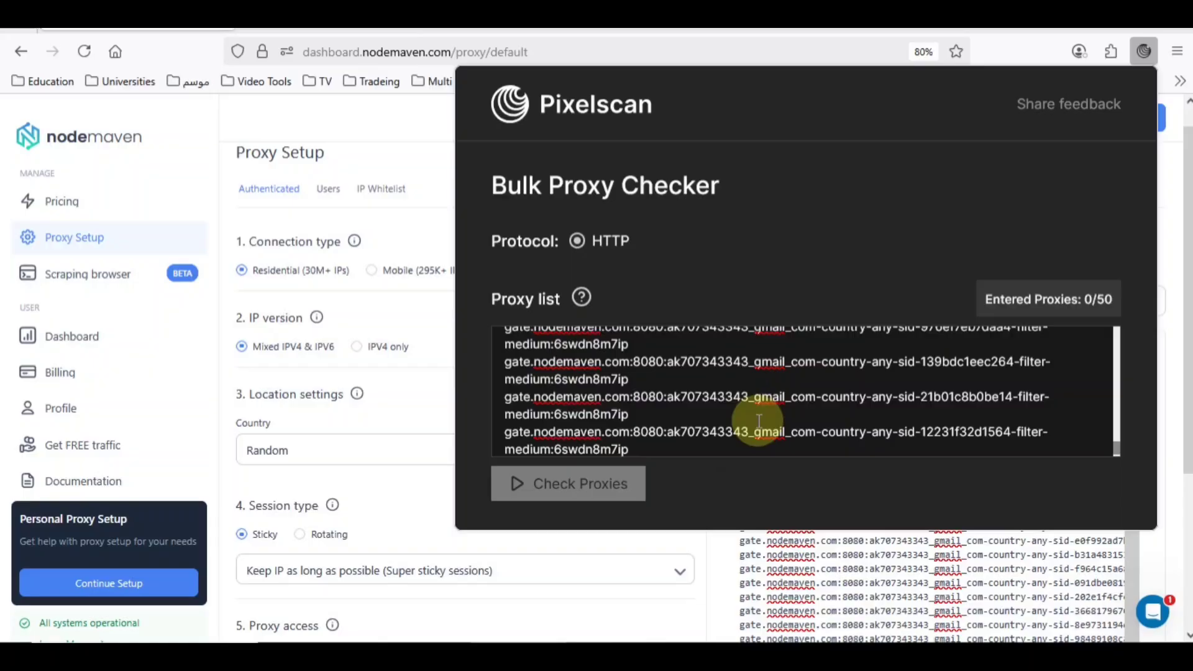
mouse_move(1009, 445)
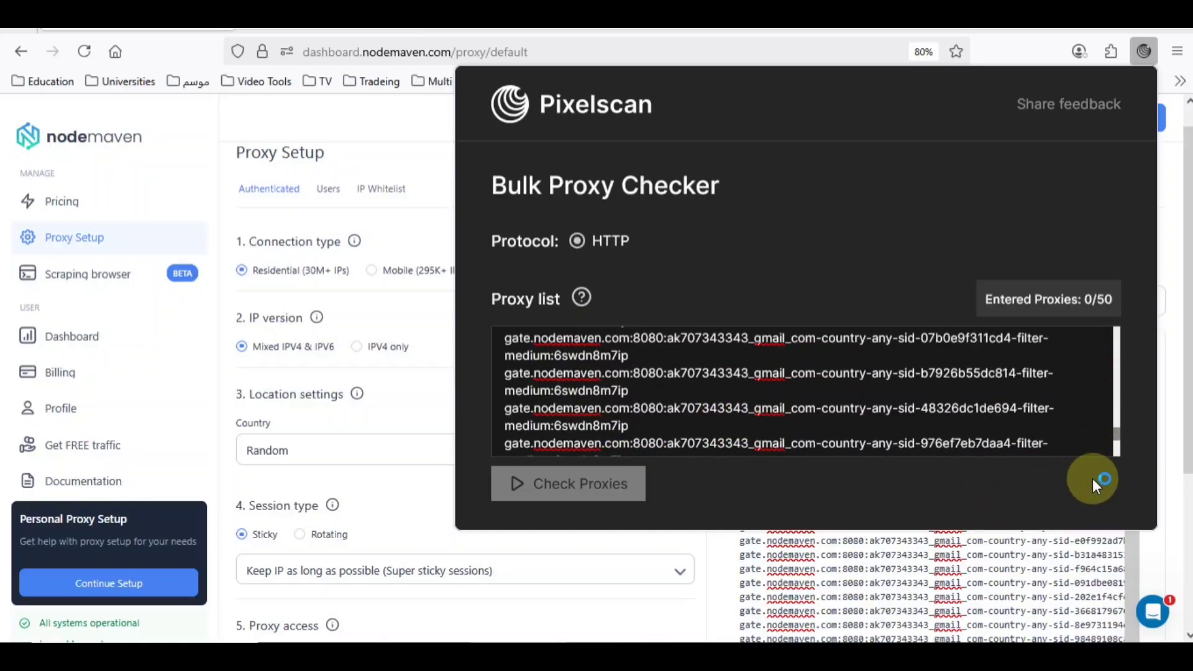
mouse_move(1133, 342)
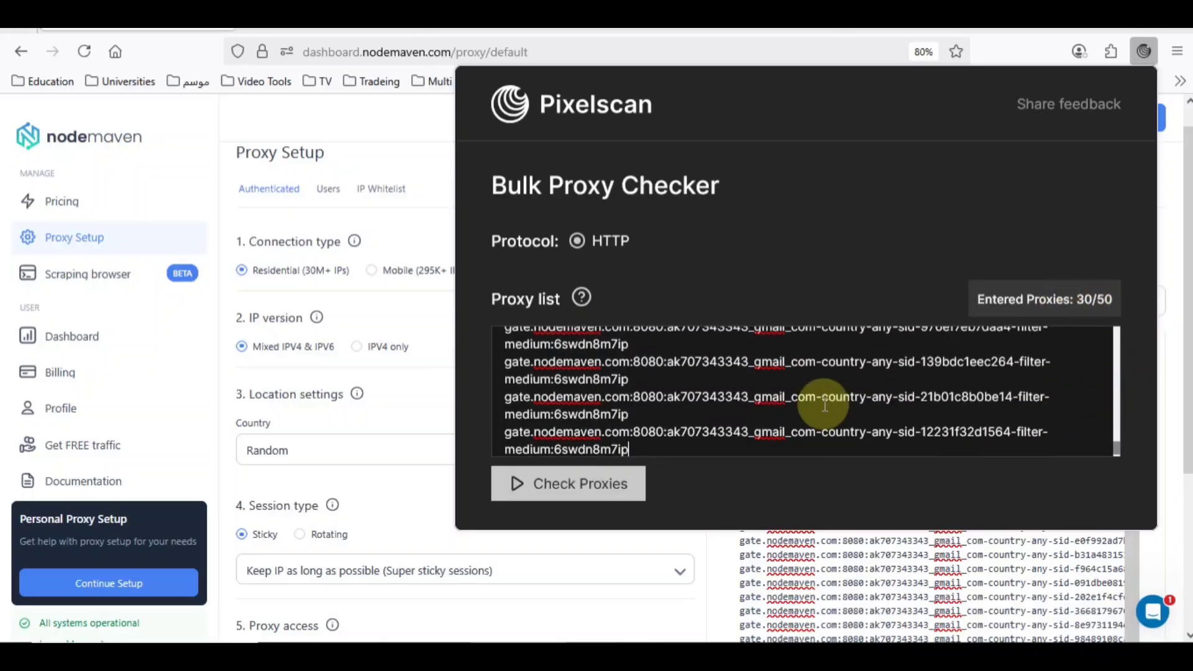
click(567, 484)
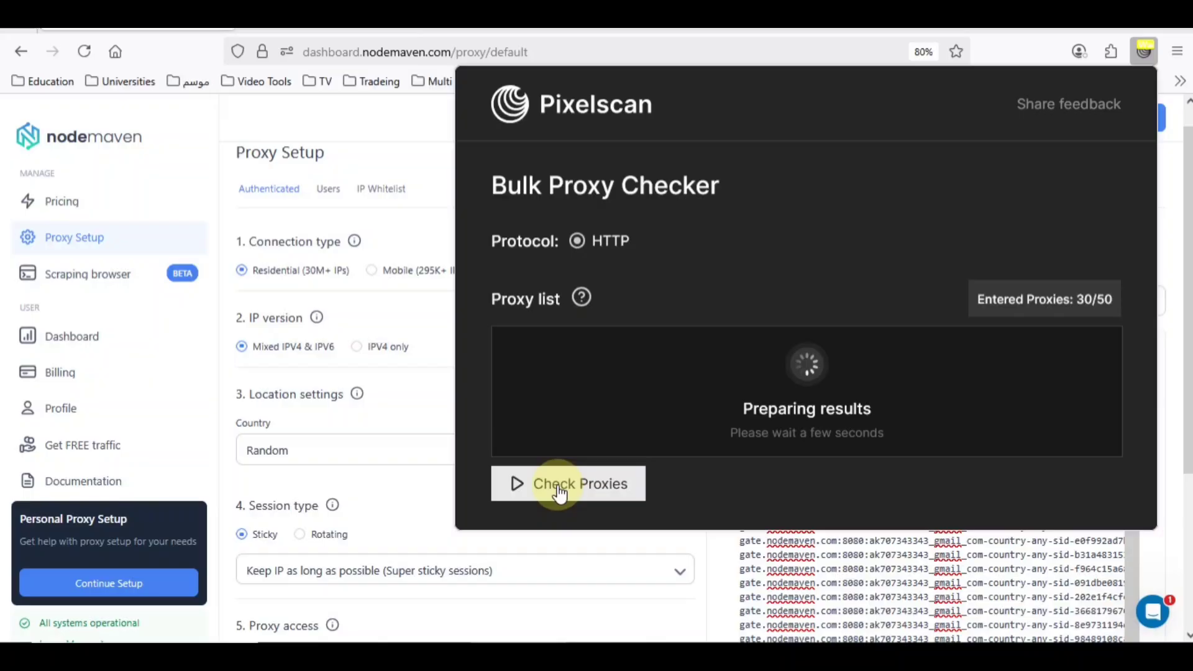
Step: Review Pixelscan's results: 100% success rate, high quality, low risk scores
click(568, 483)
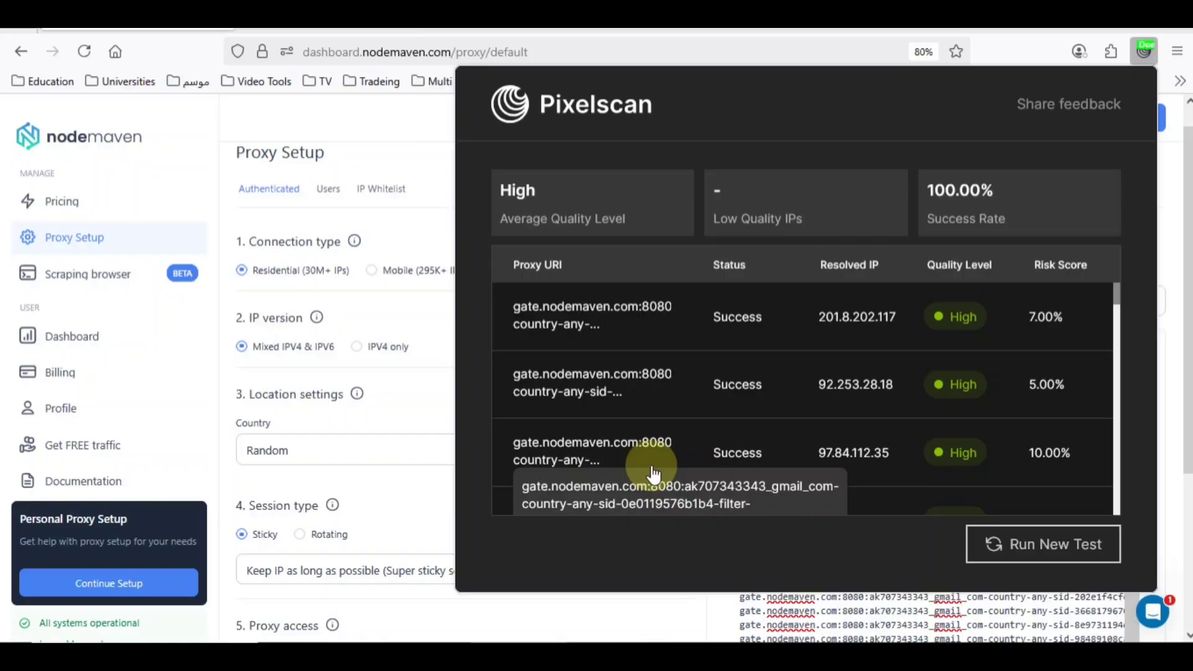
mouse_move(915, 424)
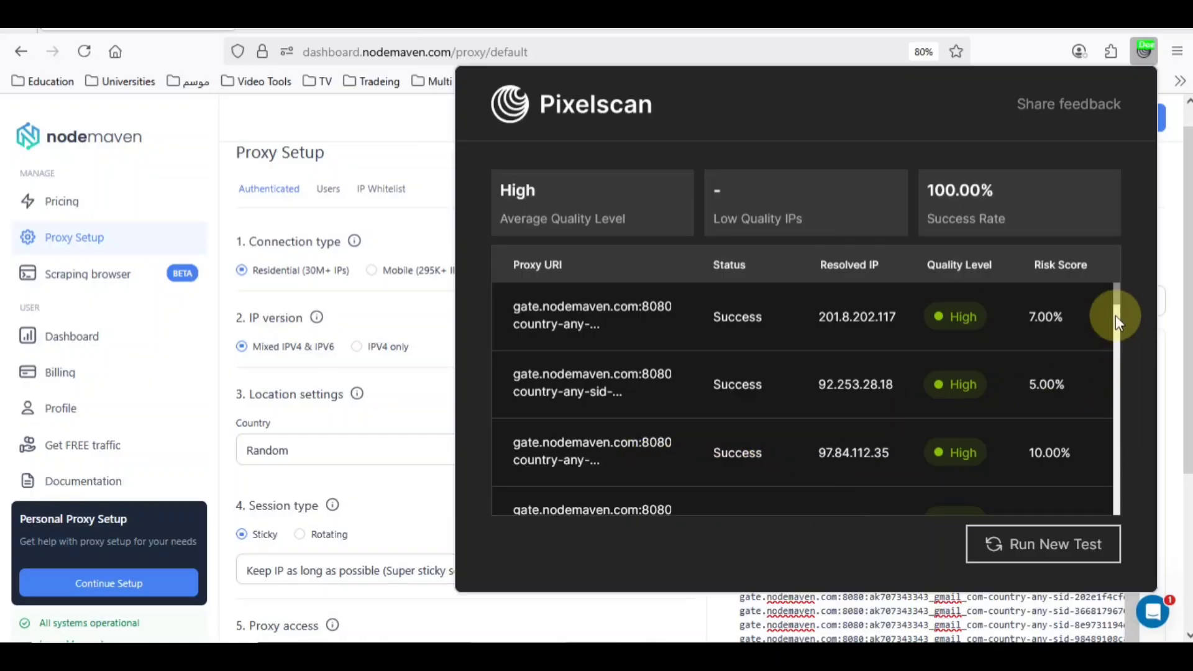
scroll(down, 3)
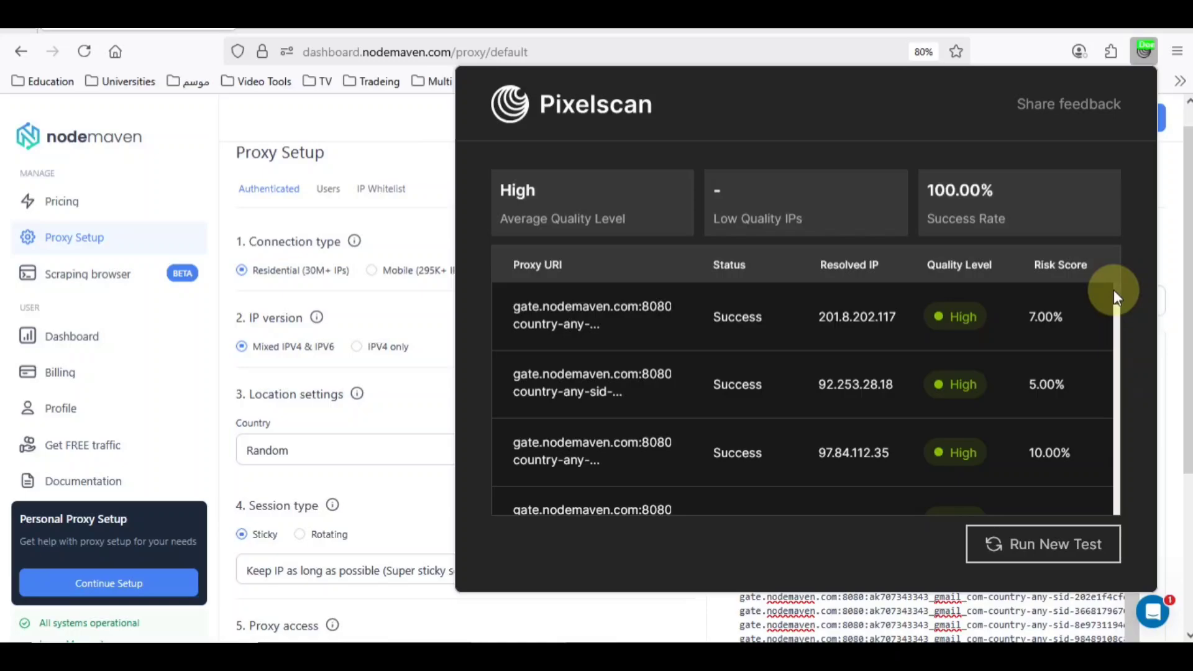
scroll(down, 3)
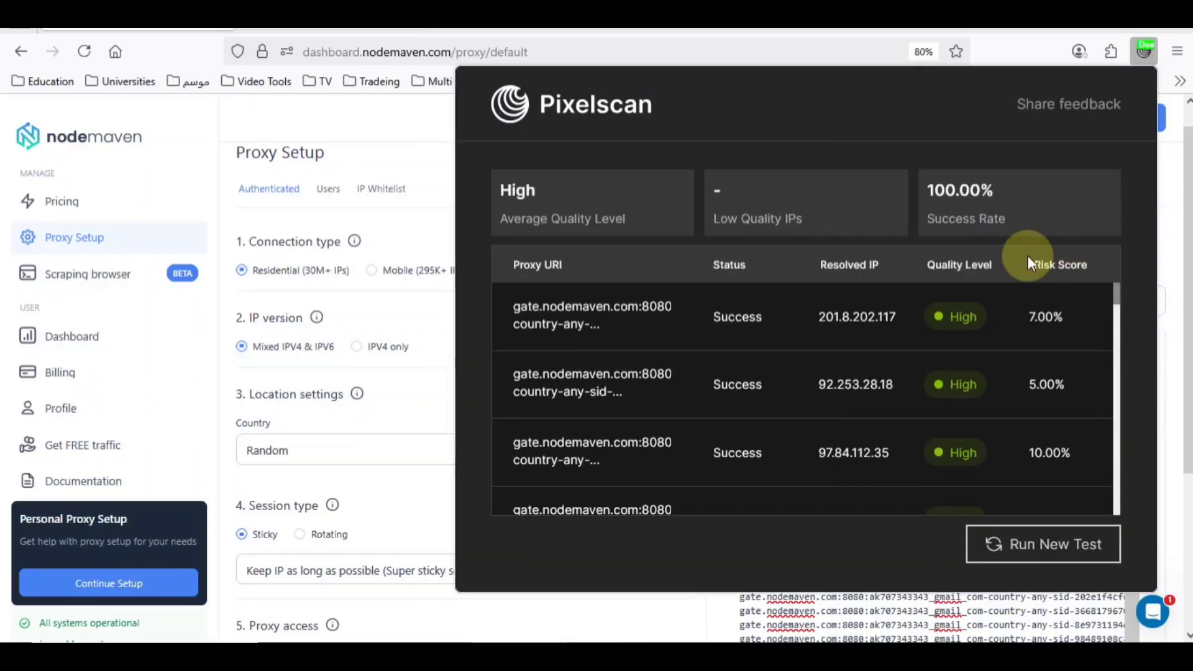
mouse_move(466, 500)
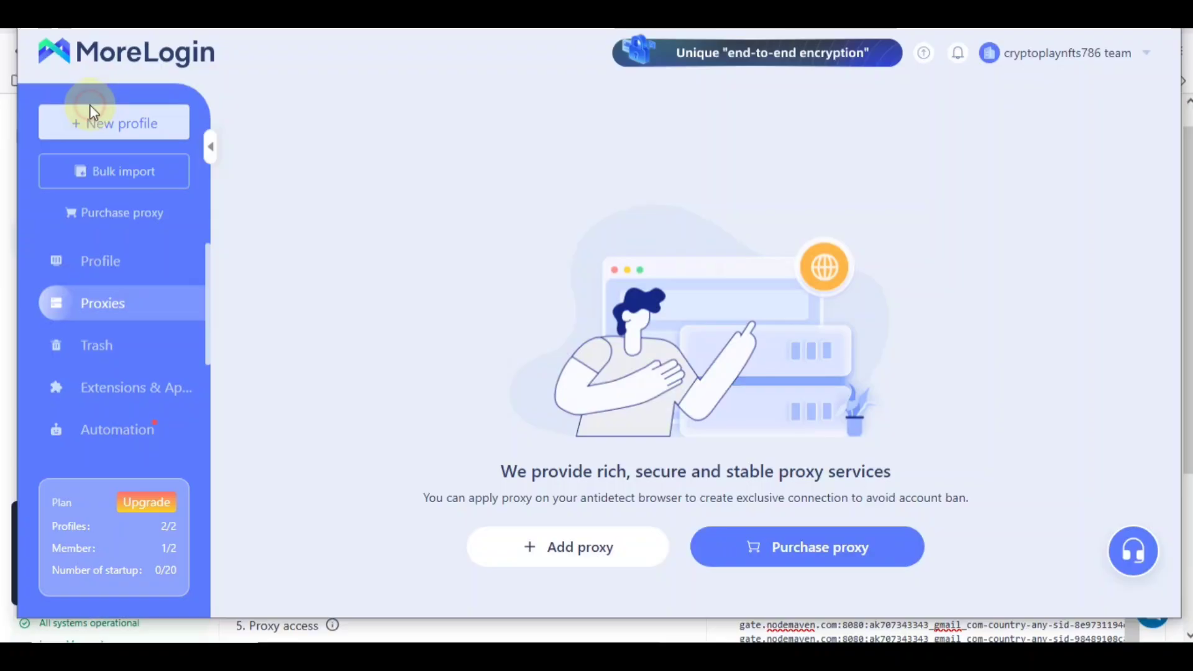
Step: Attempt a new profile, dismiss the limit notice, and show Add proxy options
click(113, 122)
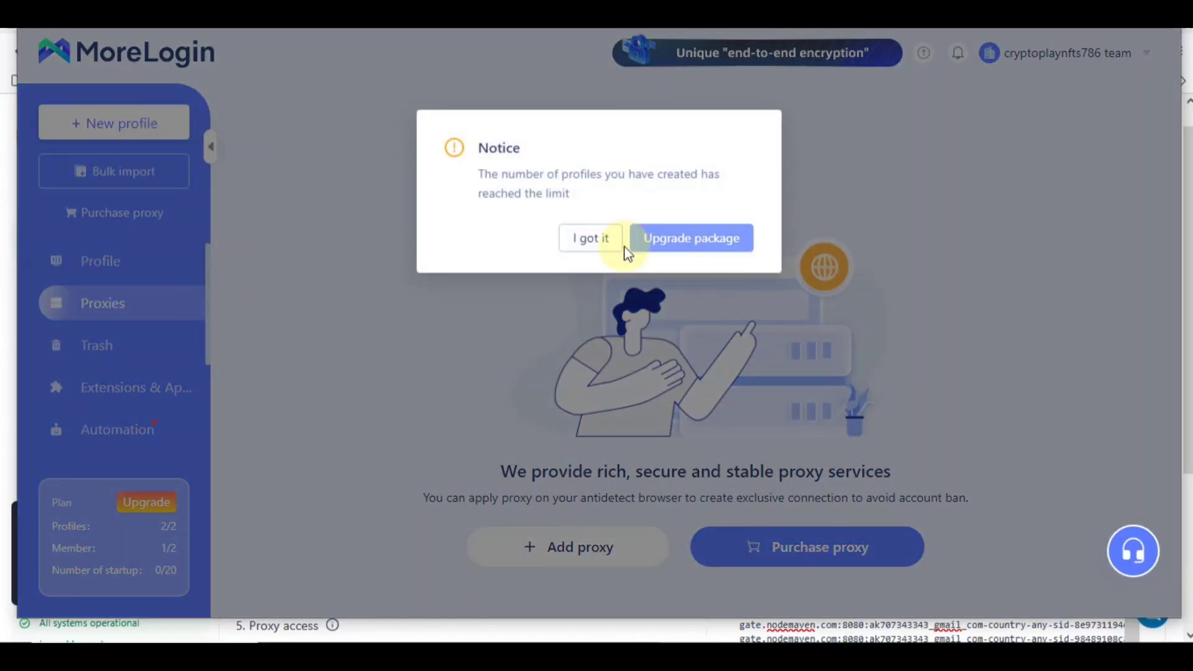
click(590, 237)
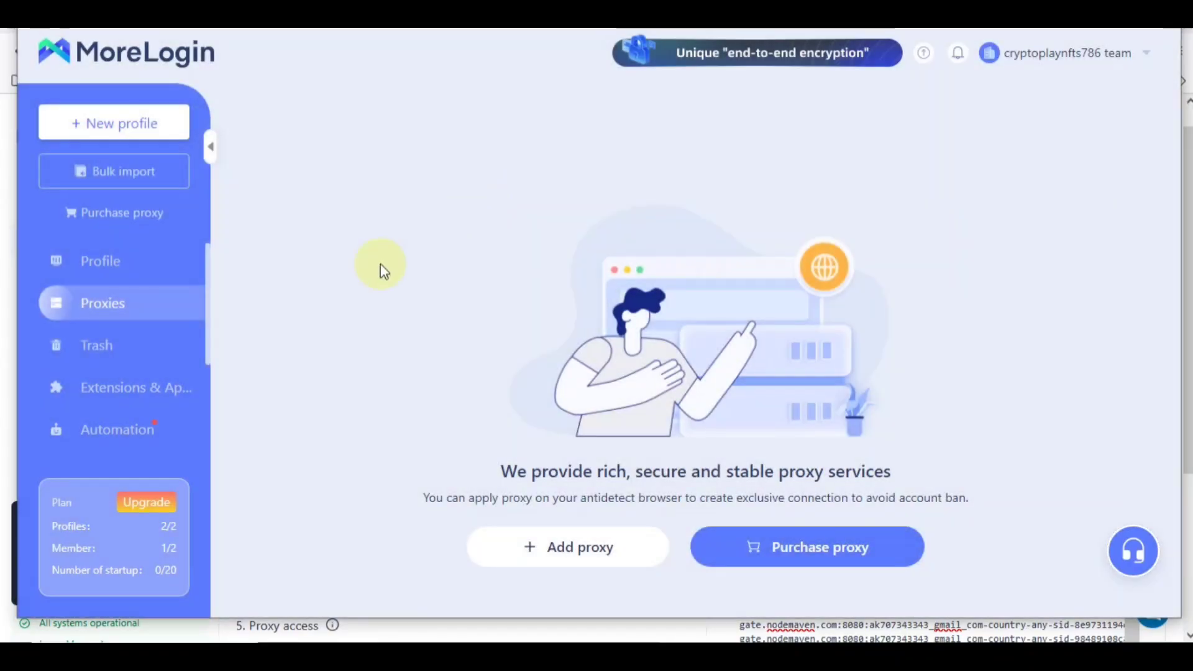
mouse_move(145, 308)
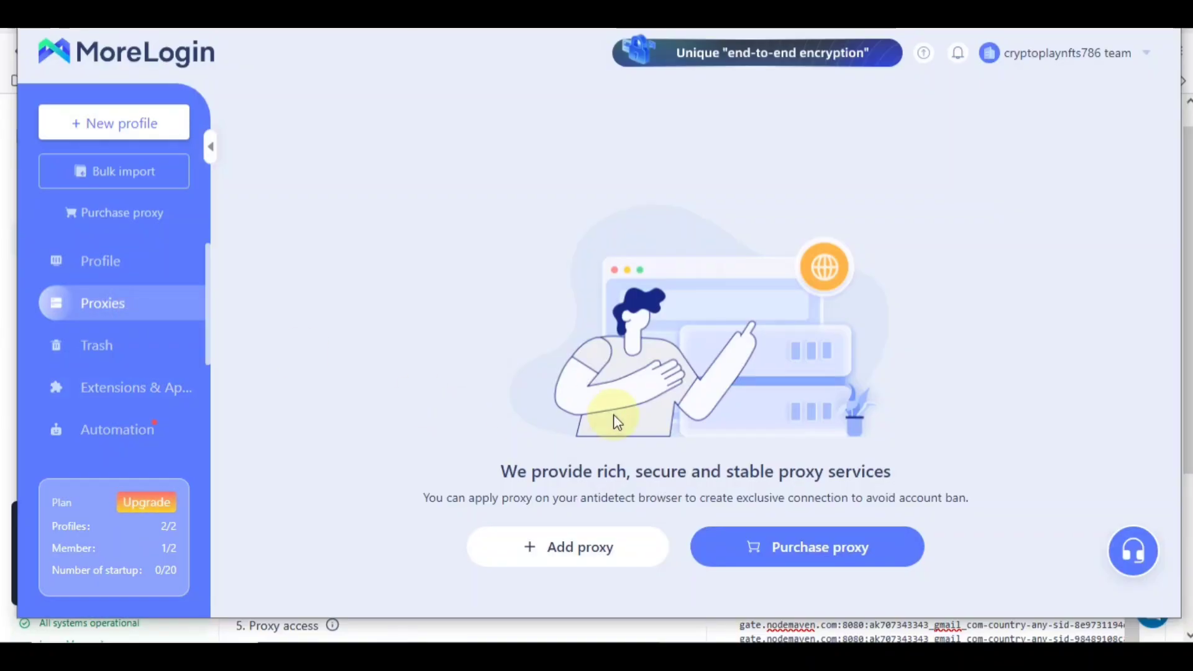
click(579, 546)
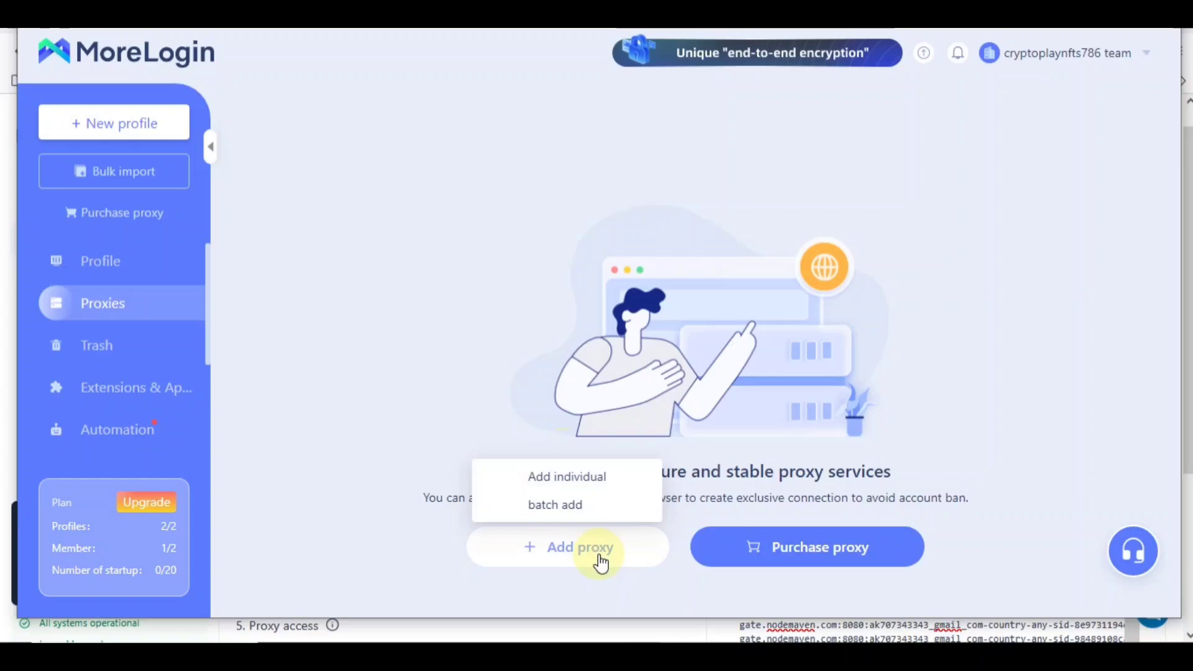
mouse_move(566, 487)
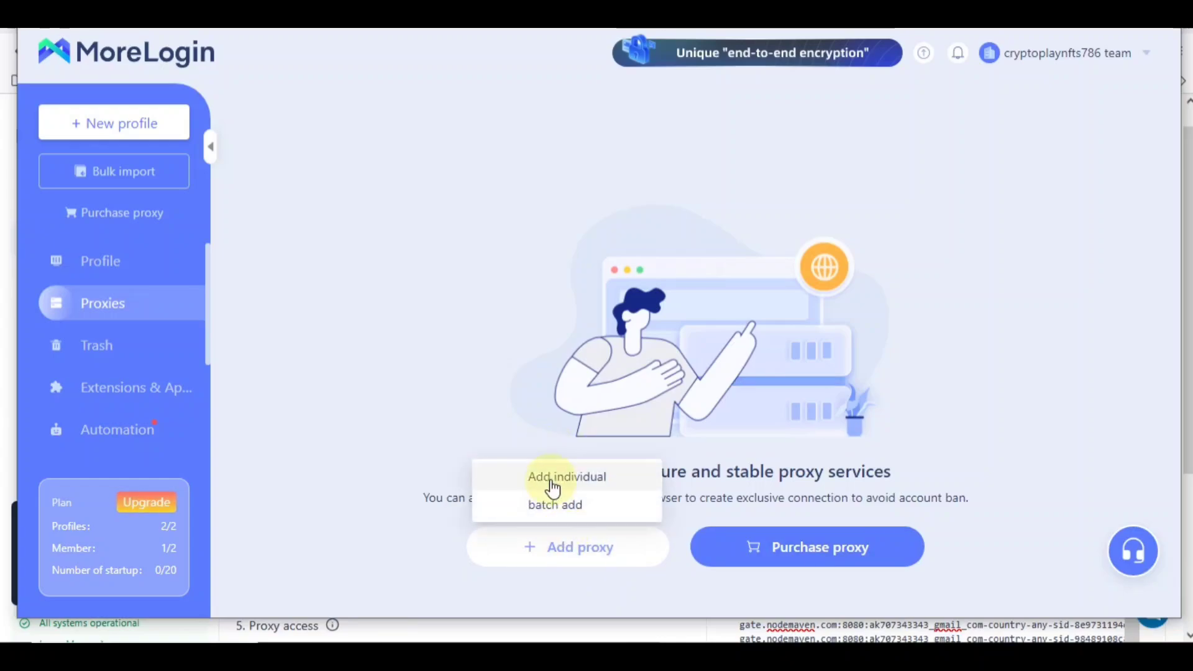
Step: Open the single Add Proxy form, pick Socks5, then close it unsaved
click(565, 476)
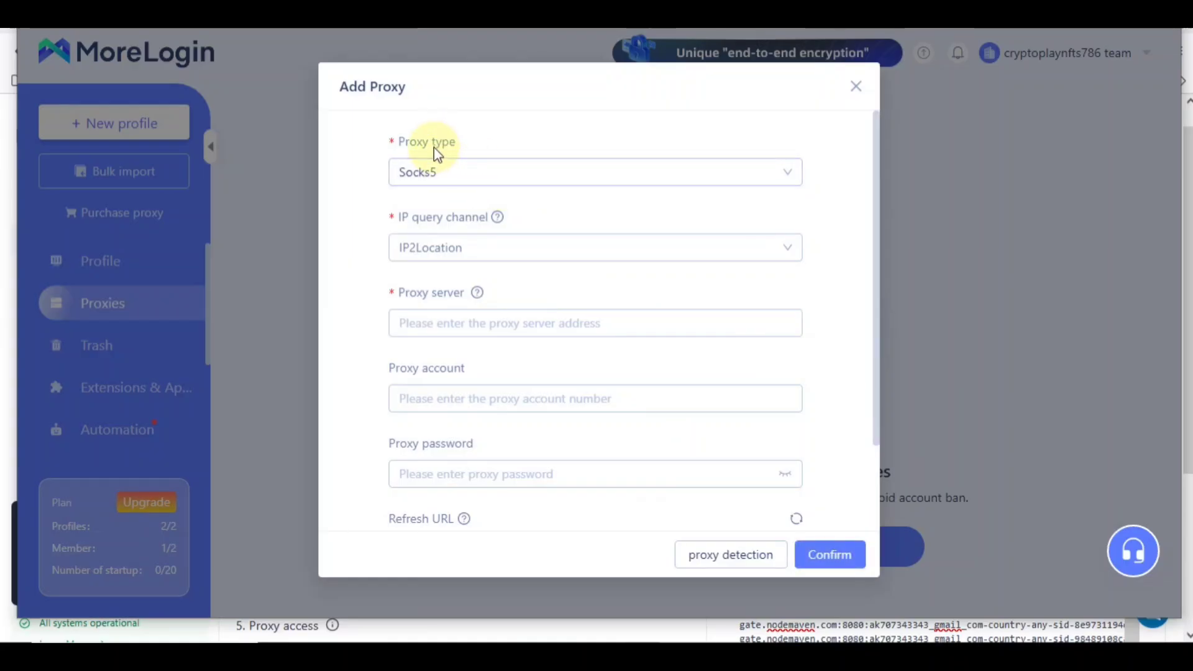
mouse_move(516, 196)
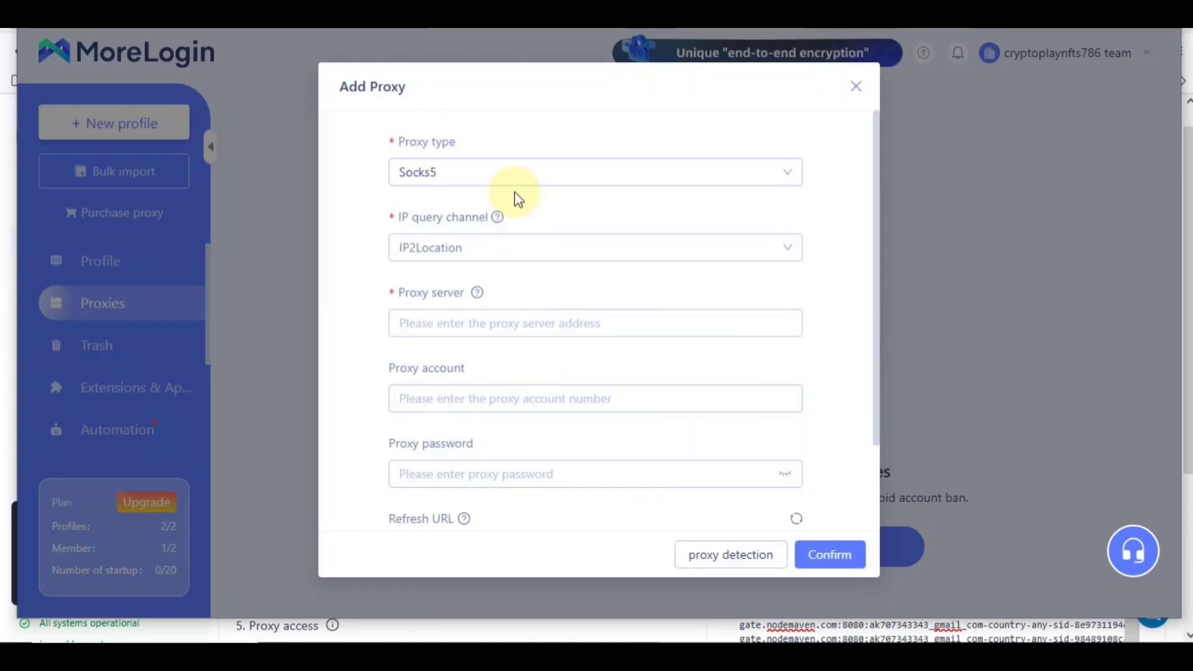
click(595, 172)
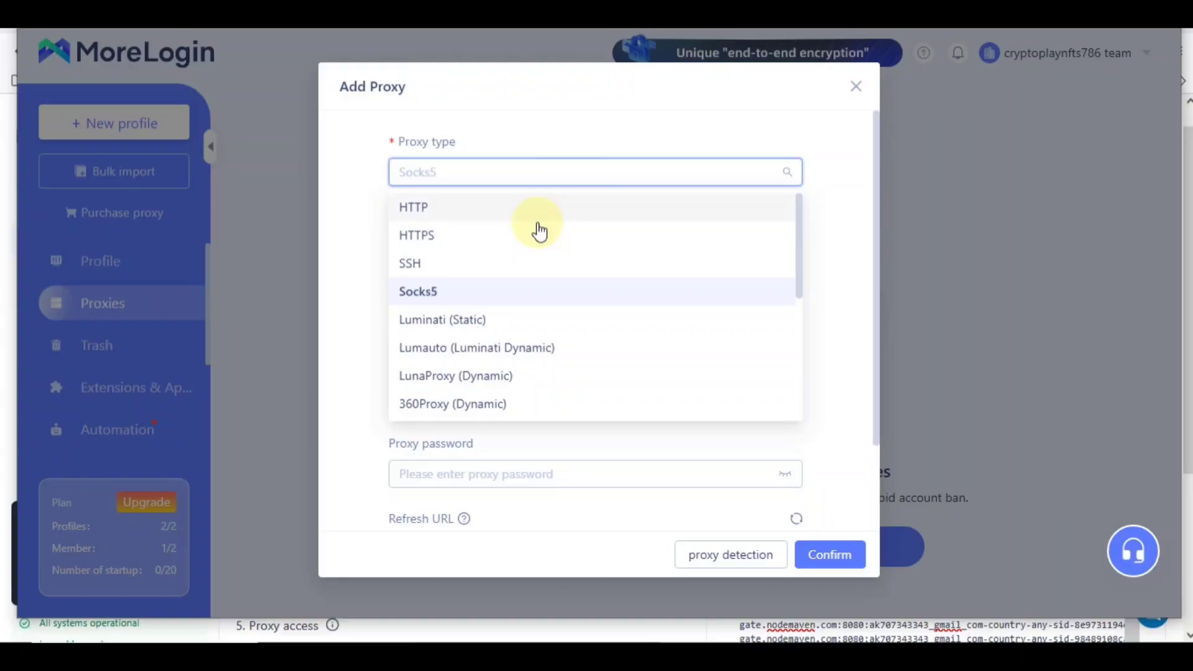
mouse_move(507, 270)
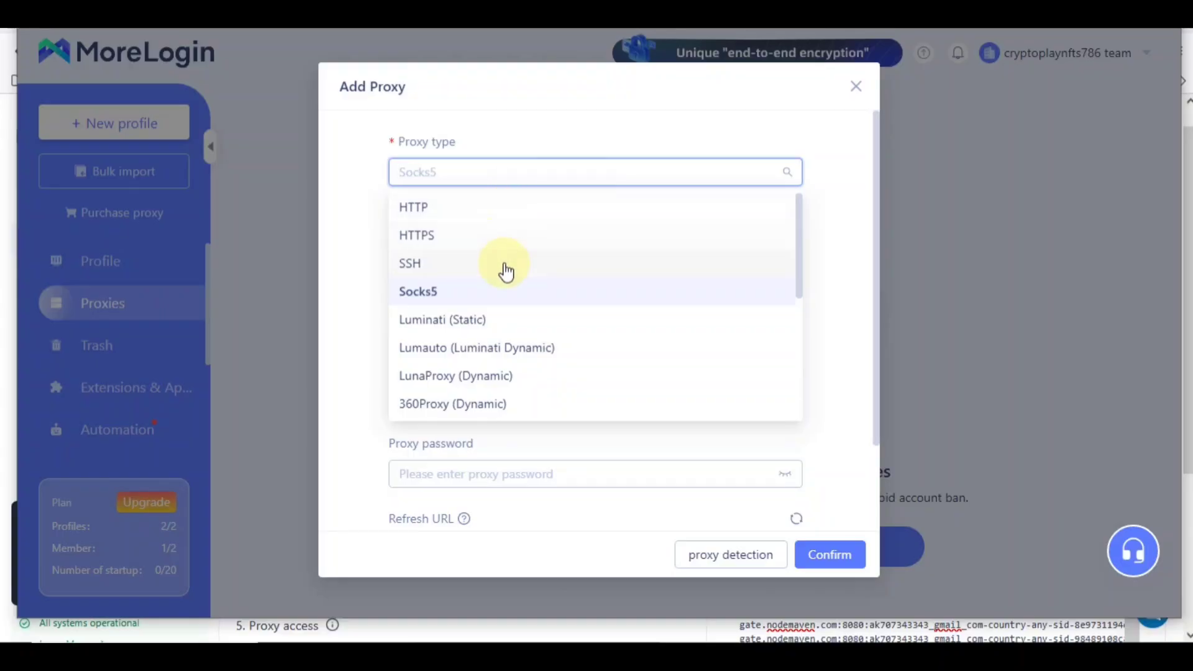
mouse_move(481, 403)
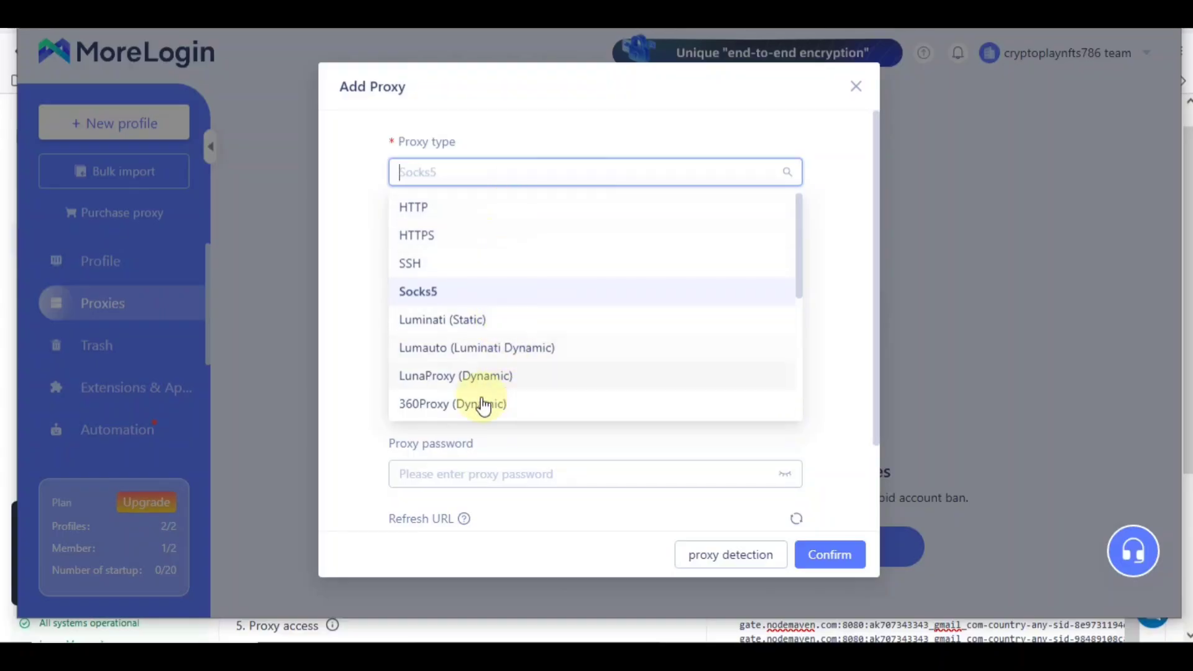
mouse_move(418, 291)
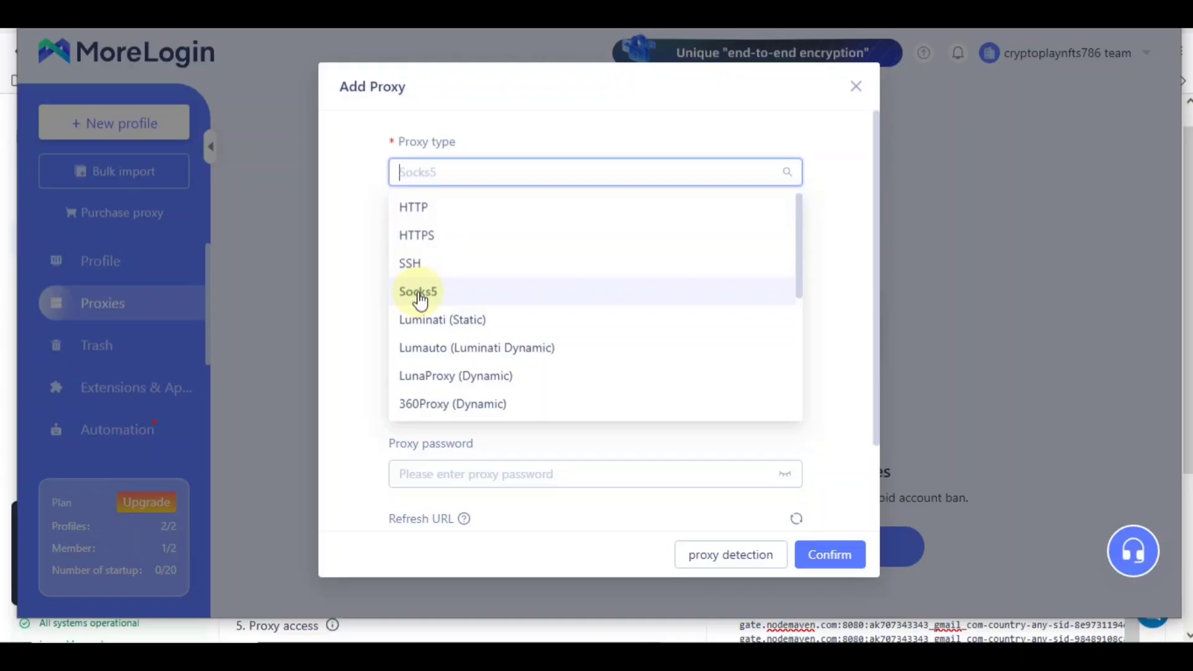
click(417, 292)
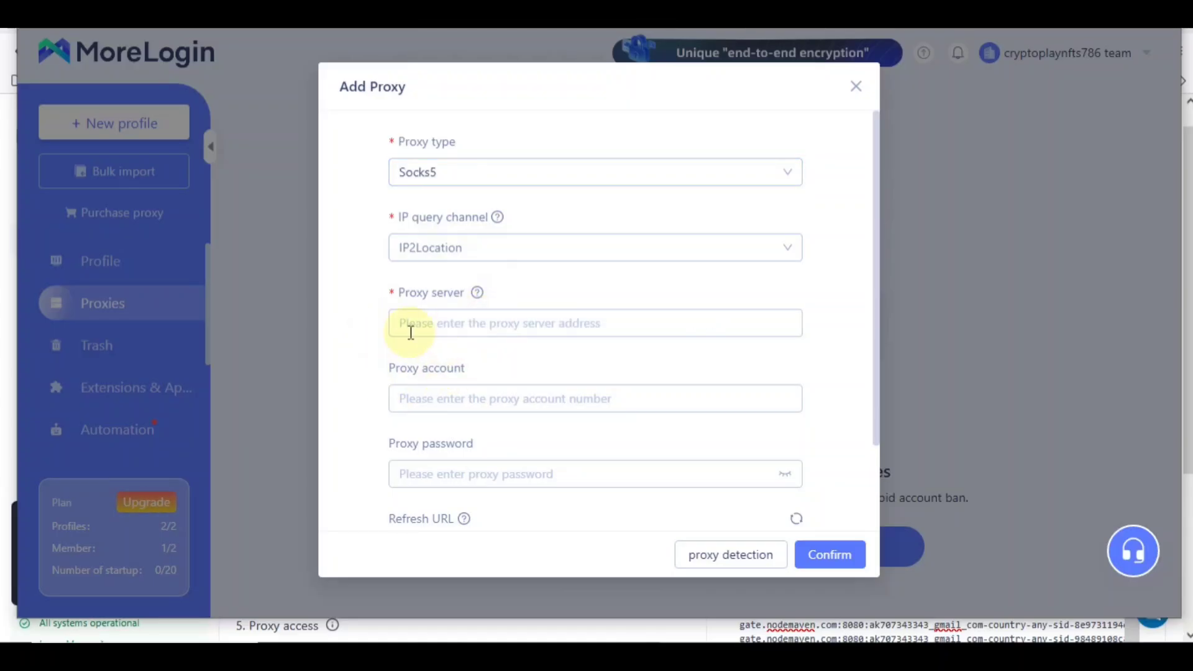
mouse_move(453, 394)
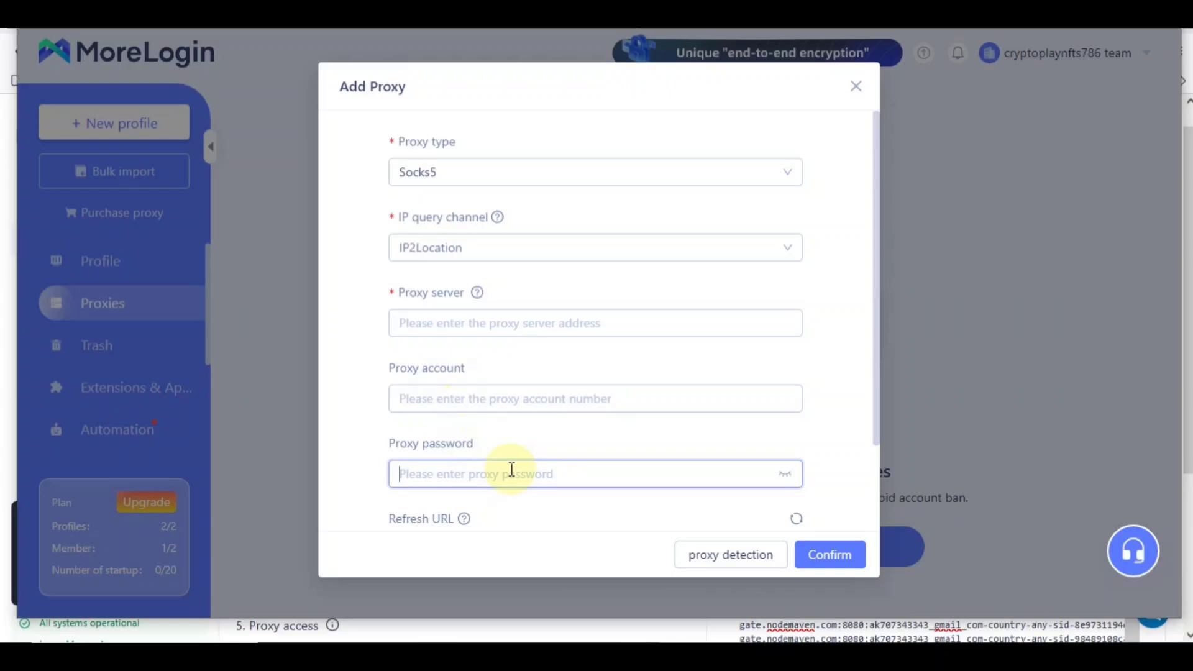
mouse_move(729, 553)
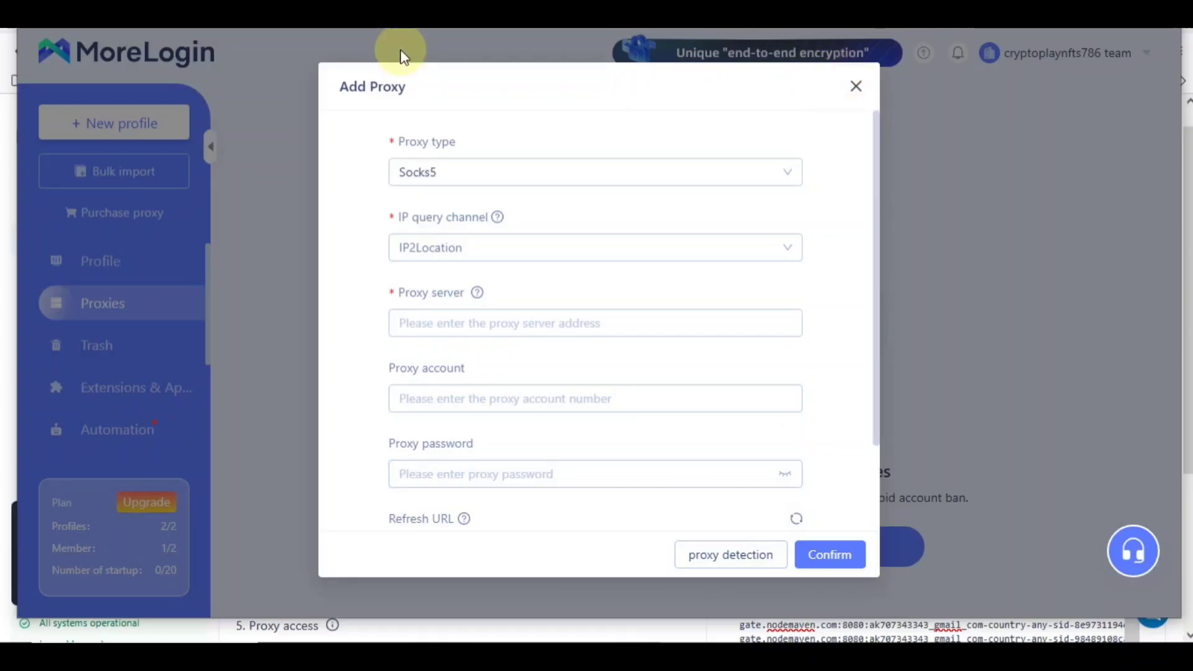
click(855, 85)
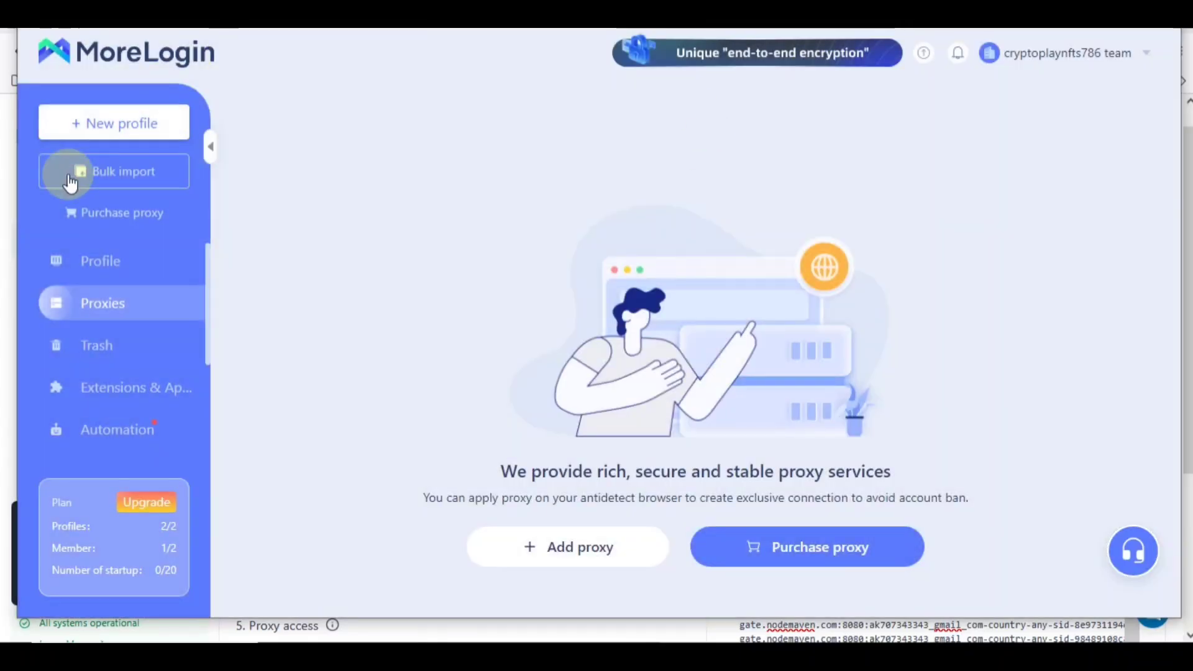
Step: Open the Profile list, defer the low disk space warning, and edit P-2's name
click(99, 260)
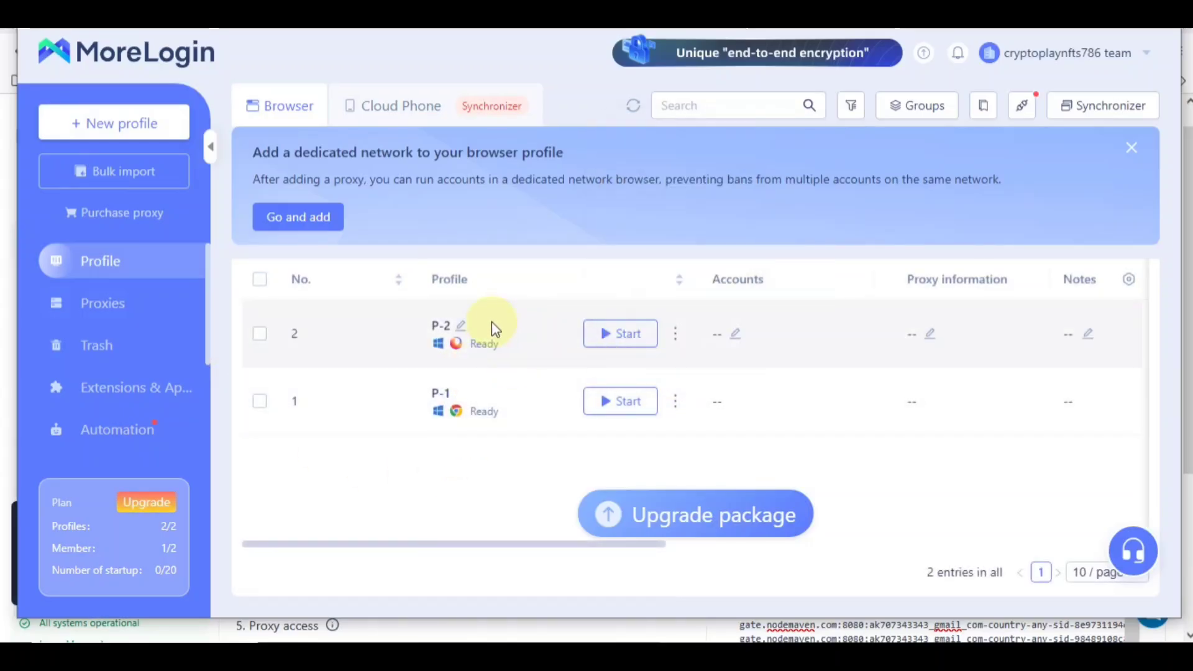
click(620, 333)
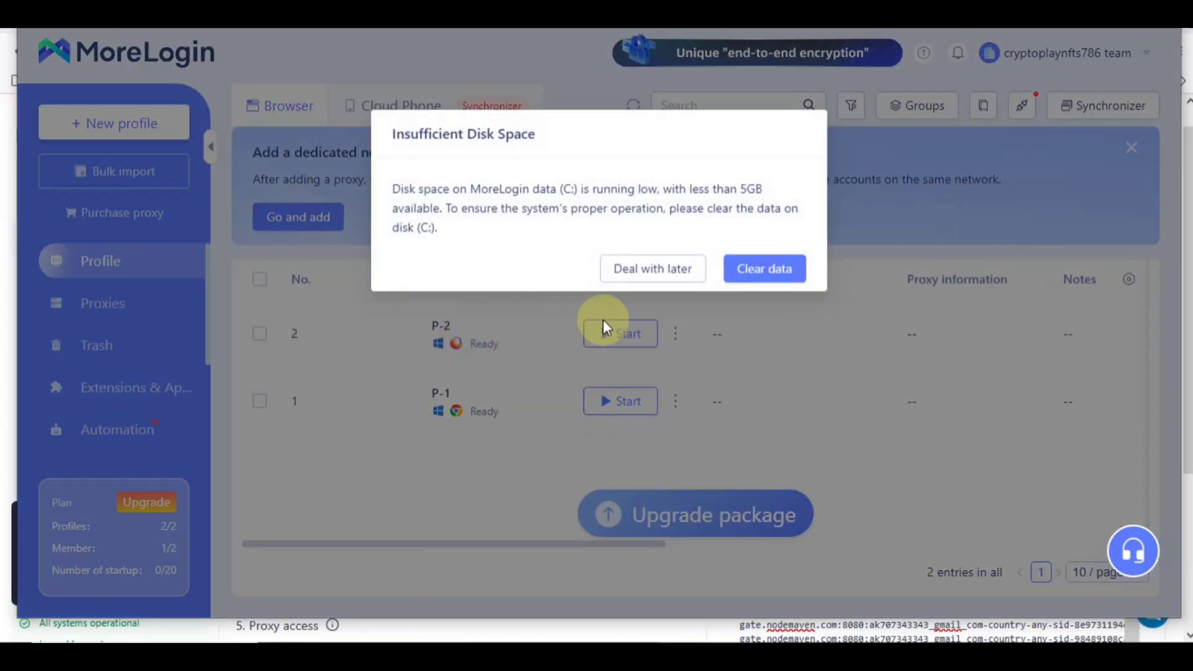
click(651, 268)
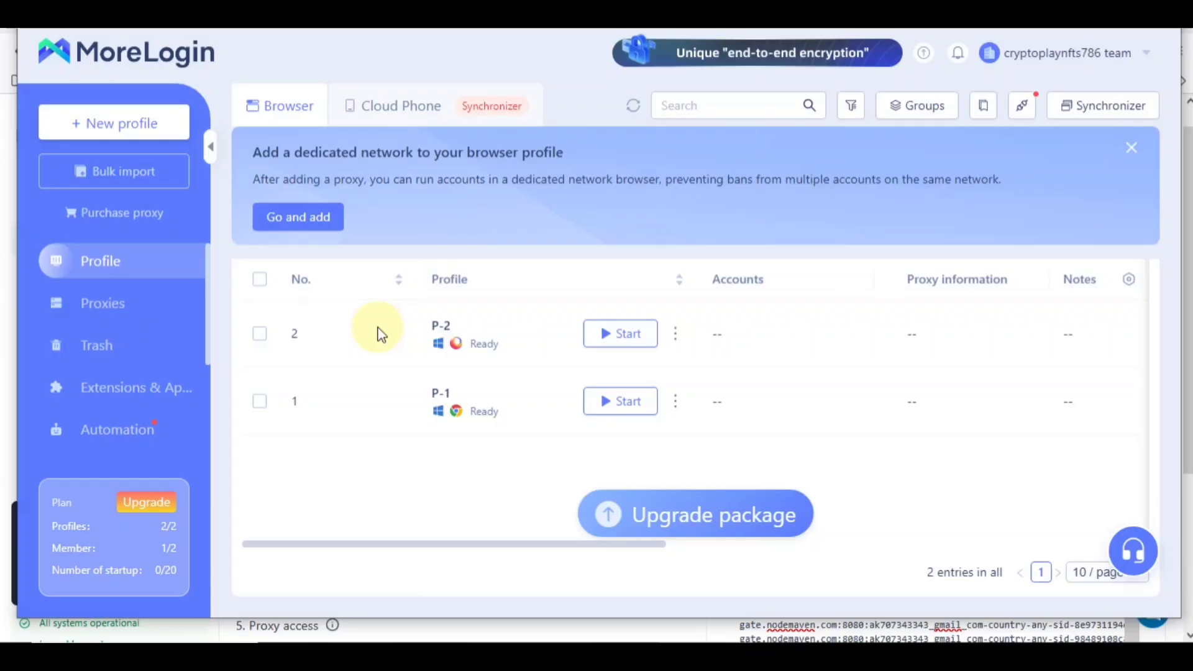
double_click(441, 325)
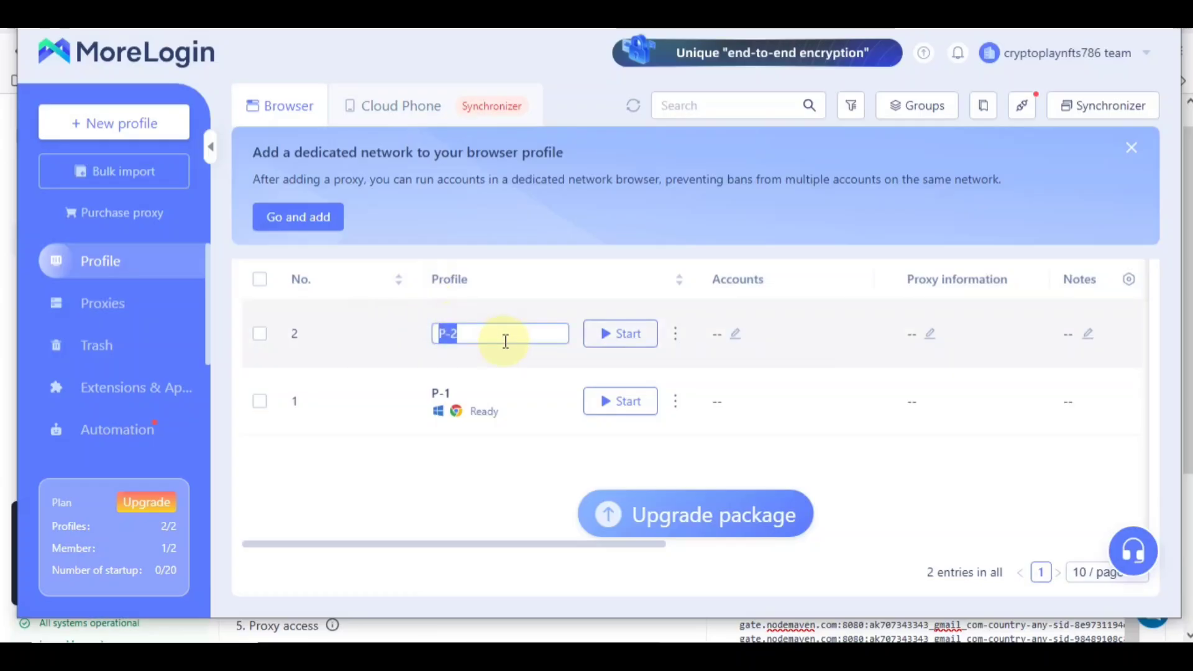
mouse_move(312, 311)
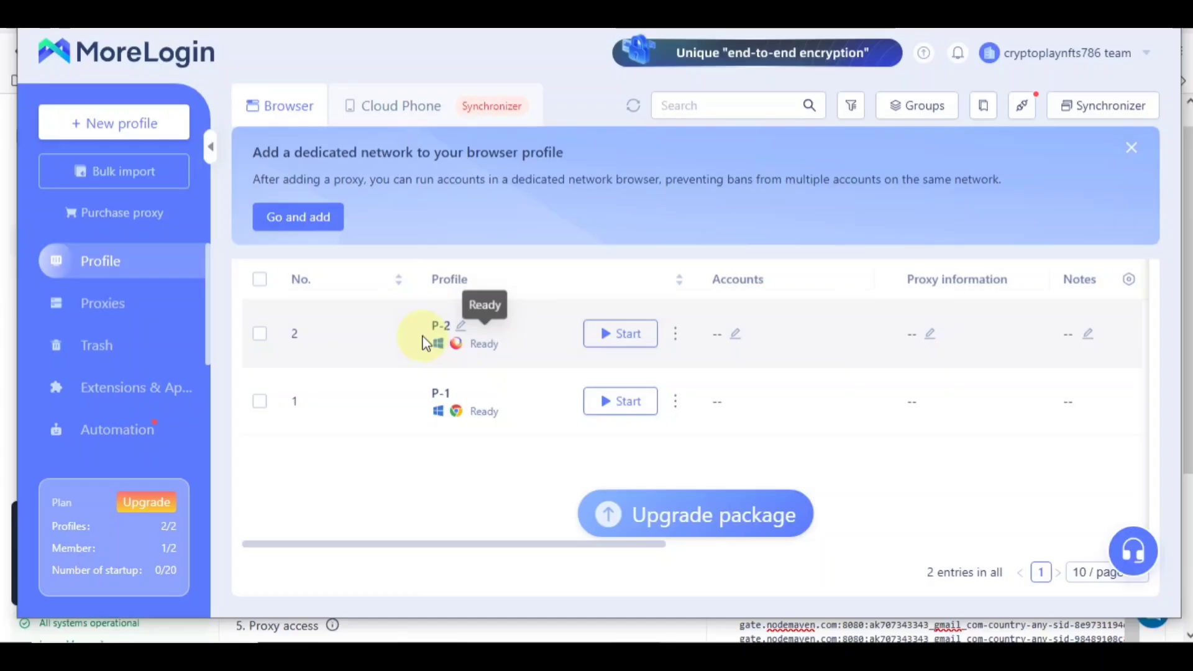
mouse_move(935, 333)
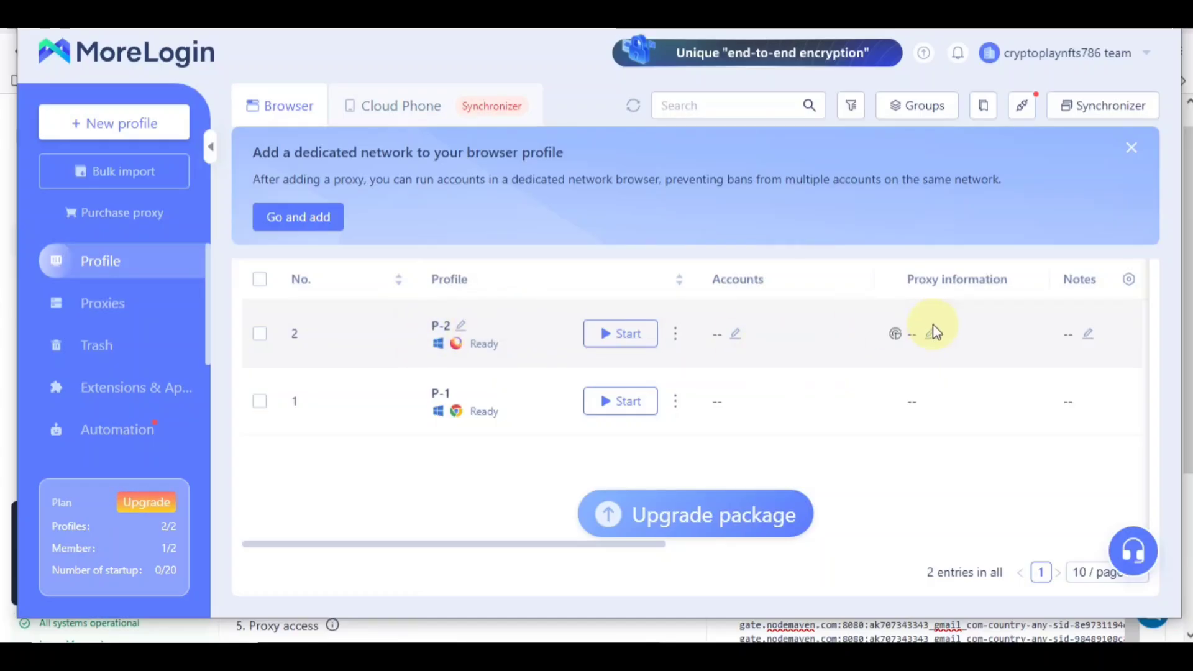
mouse_move(931, 341)
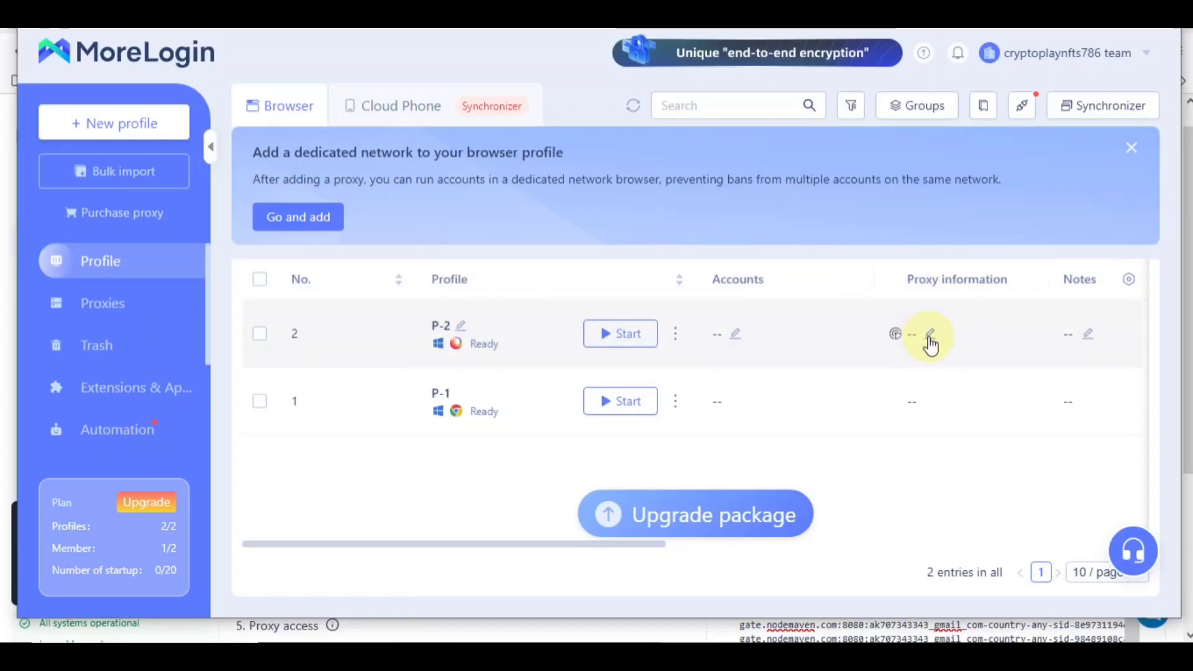
Step: Open P-2's Modify Proxy form and set the proxy type to Socks5
click(930, 333)
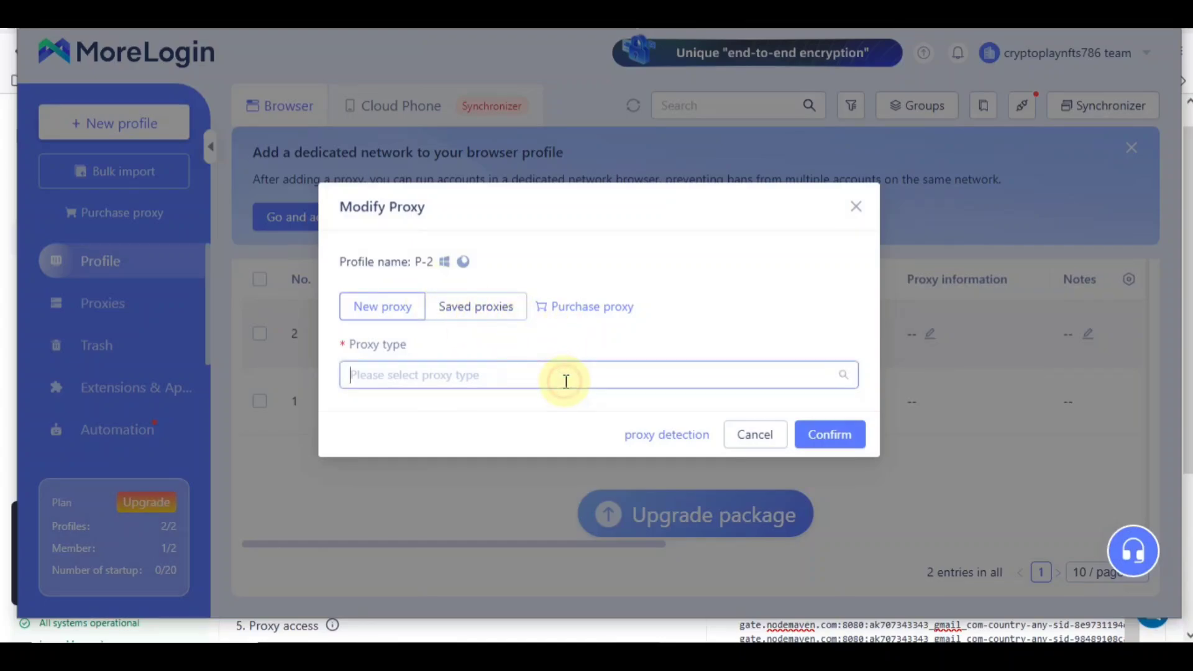
click(597, 374)
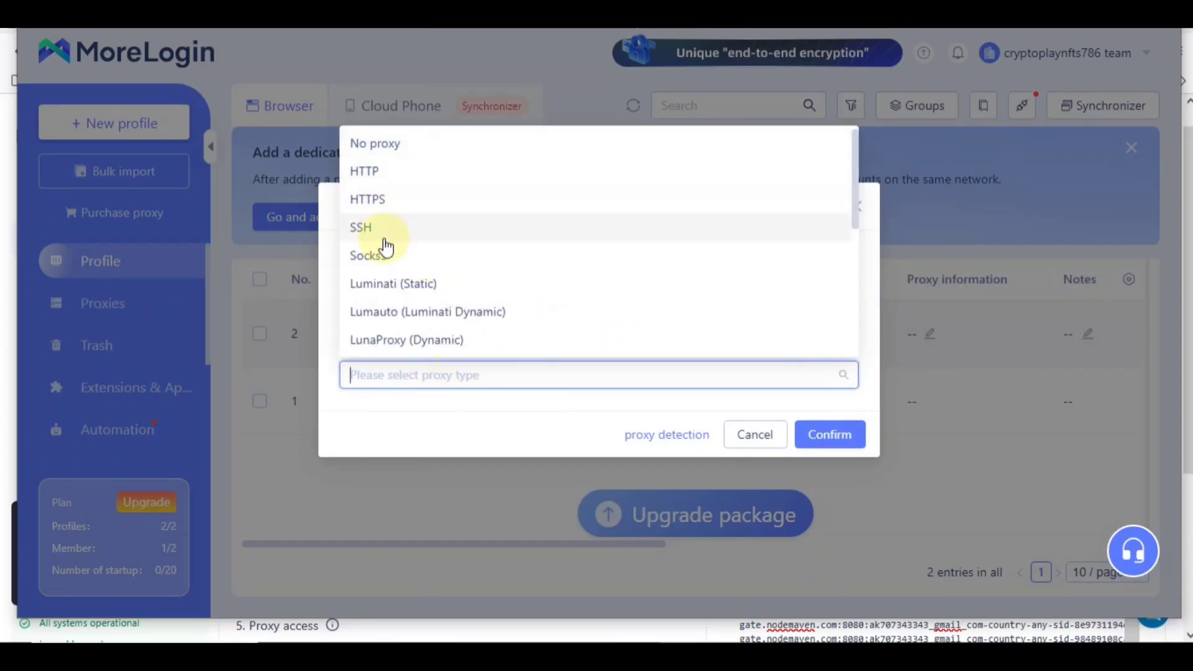
click(369, 255)
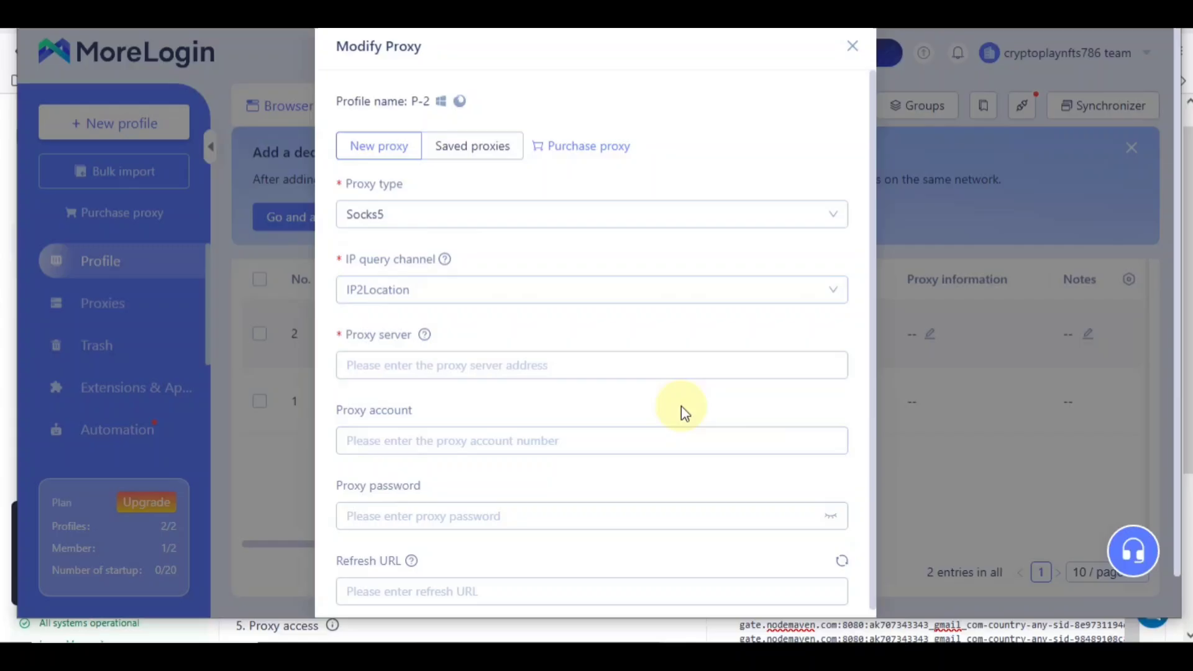
mouse_move(528, 619)
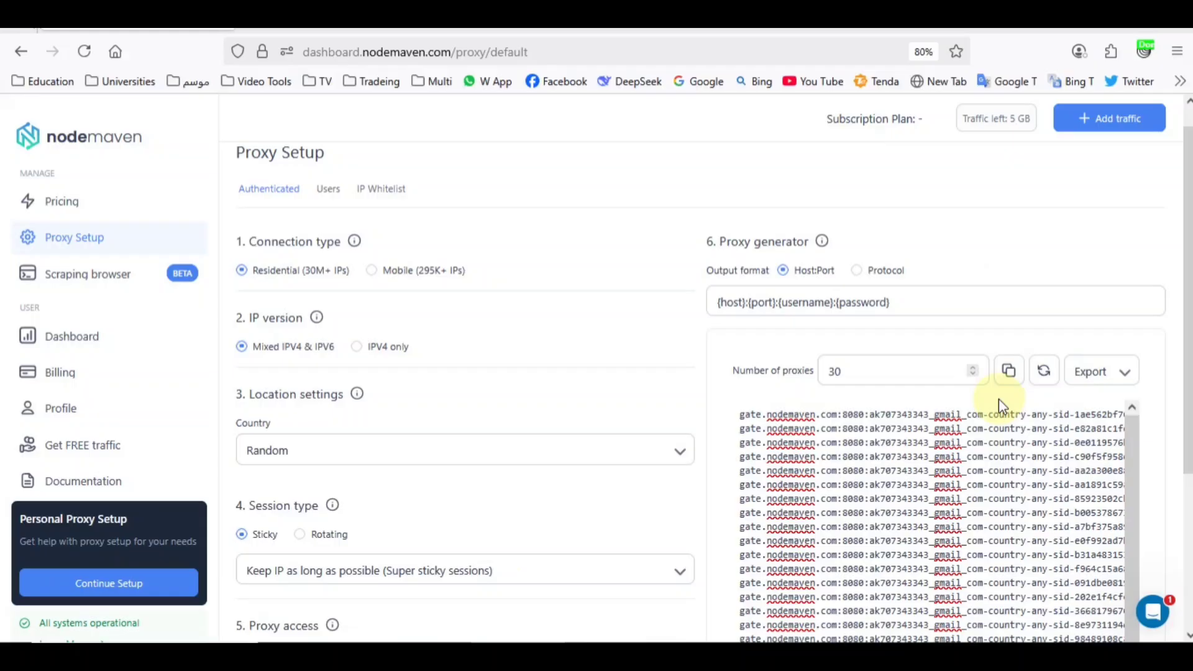
Step: Select and copy the first generated proxy line from NodeMaven's list
double_click(1007, 414)
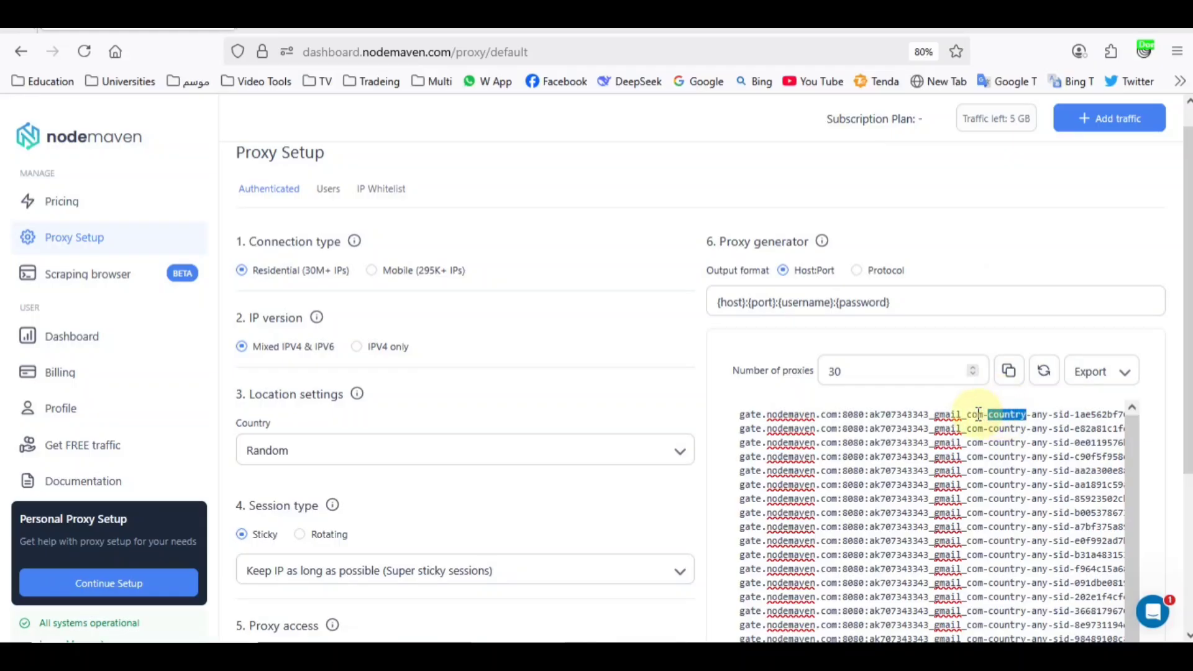
right_click(974, 414)
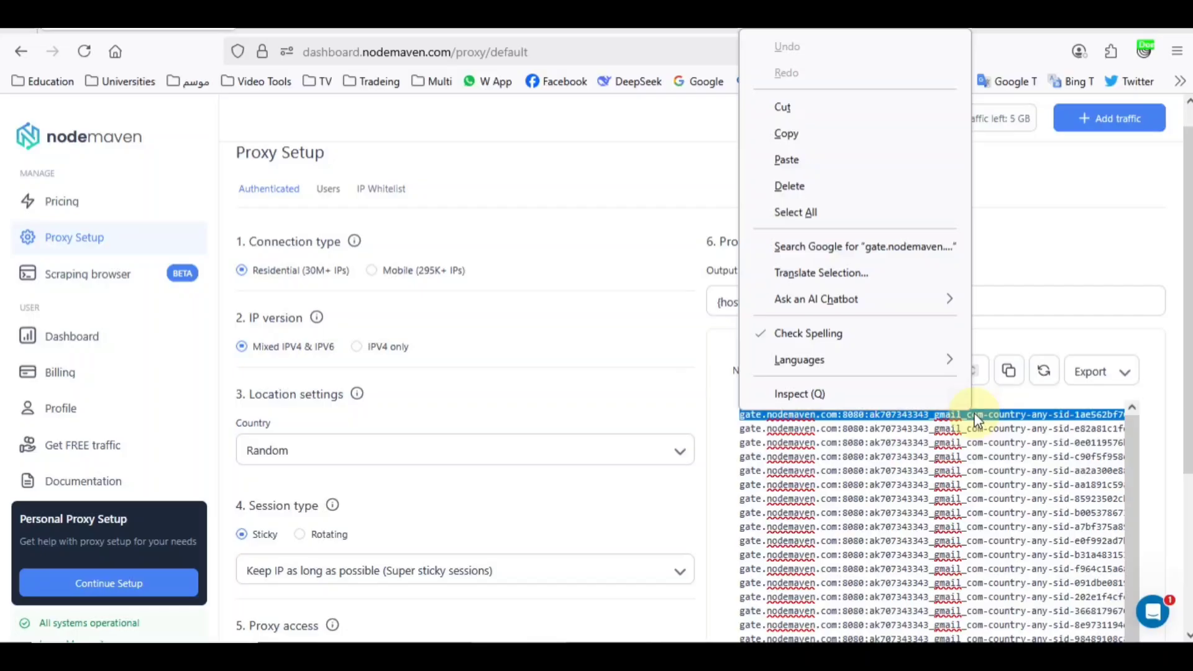
click(719, 430)
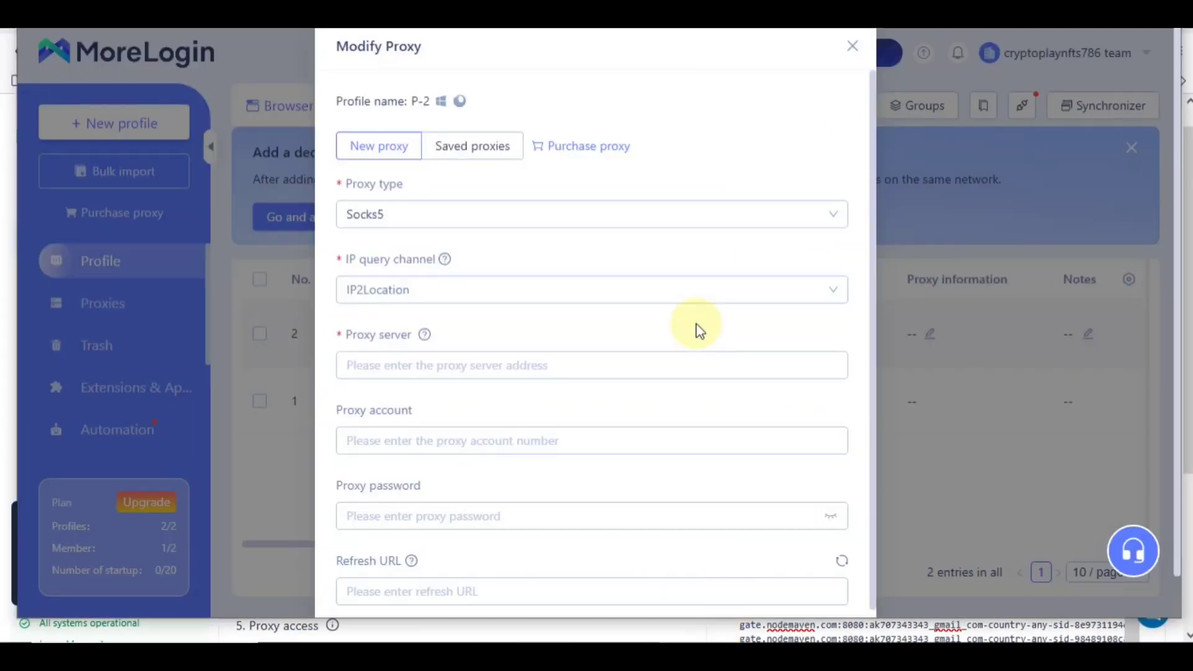
mouse_move(544, 415)
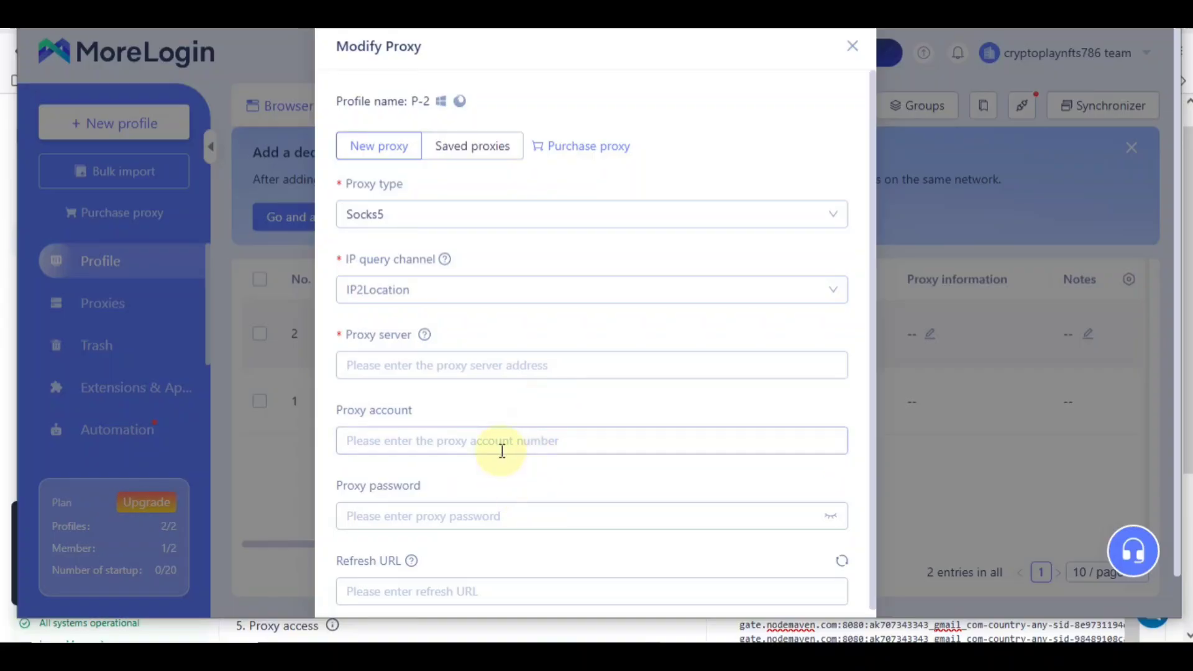
mouse_move(418, 515)
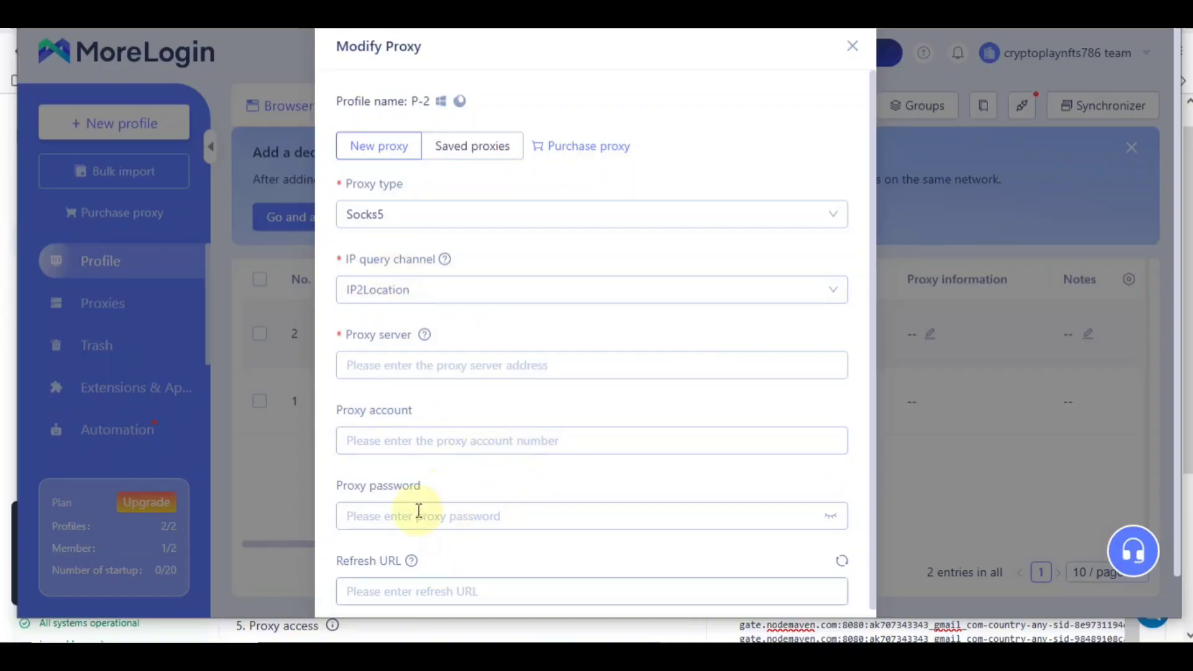
click(592, 591)
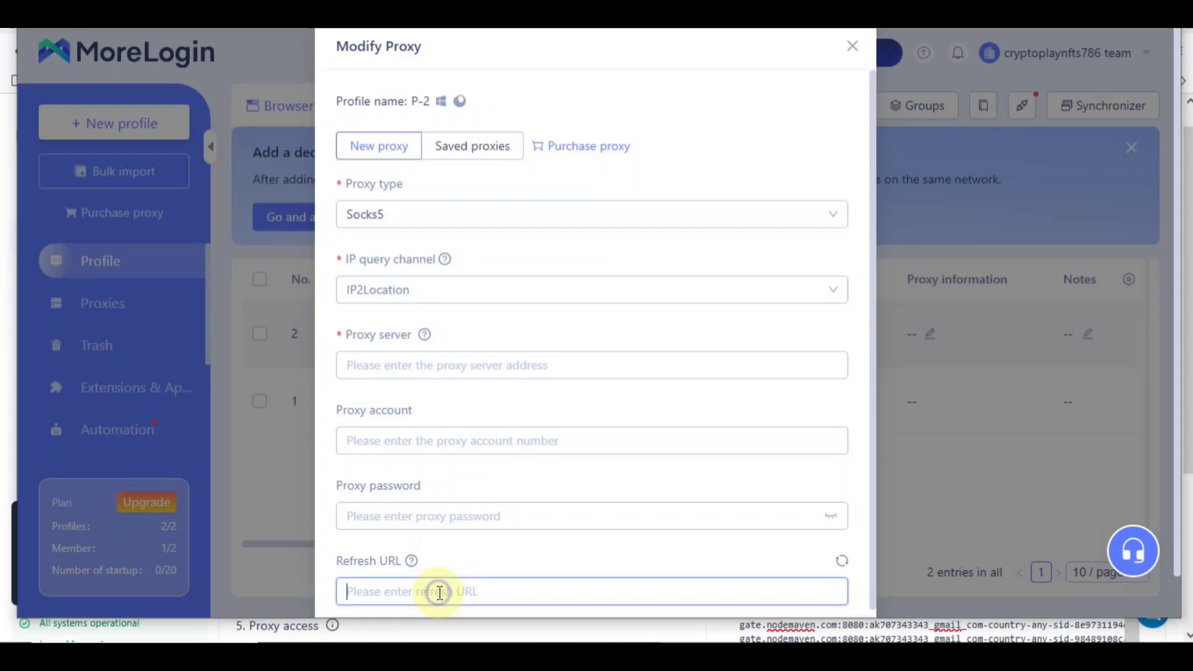
mouse_move(433, 566)
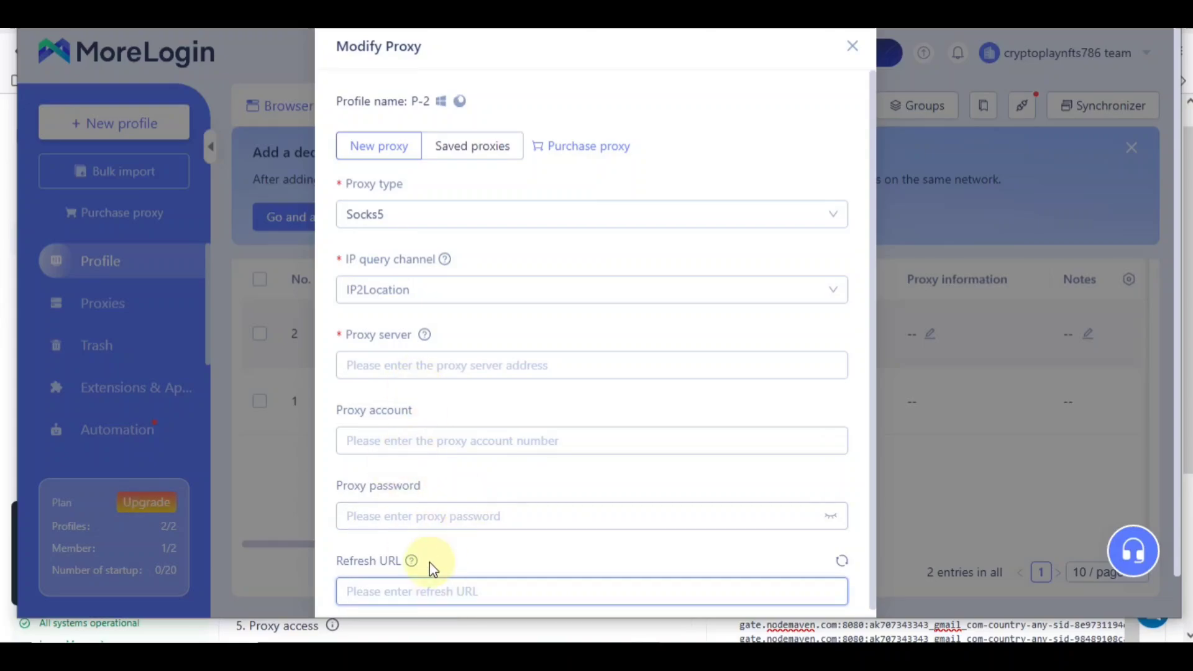